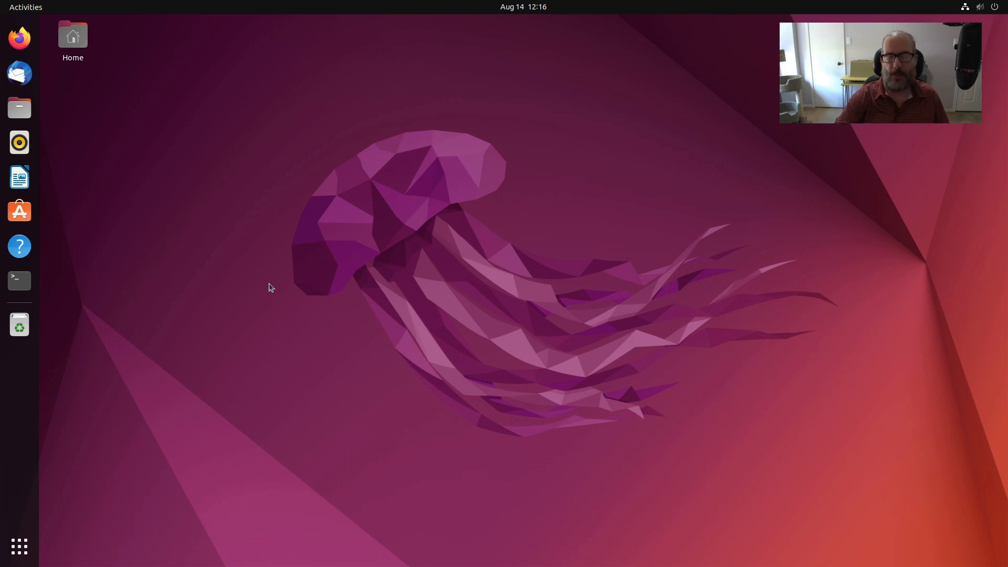
# Launch a terminal window from the dock and cd into the Downloads folder.
pyautogui.click(19, 279)
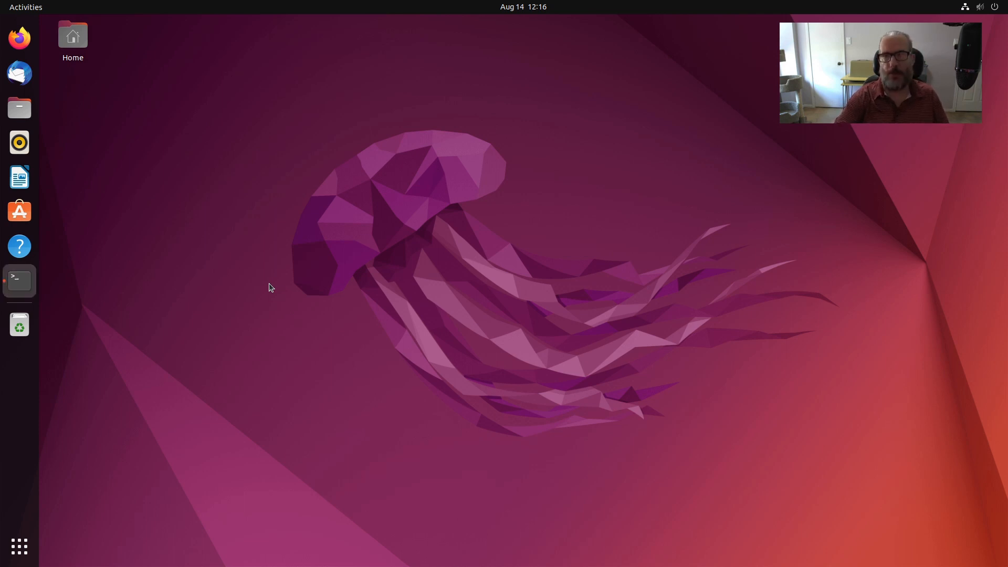
pyautogui.click(18, 279)
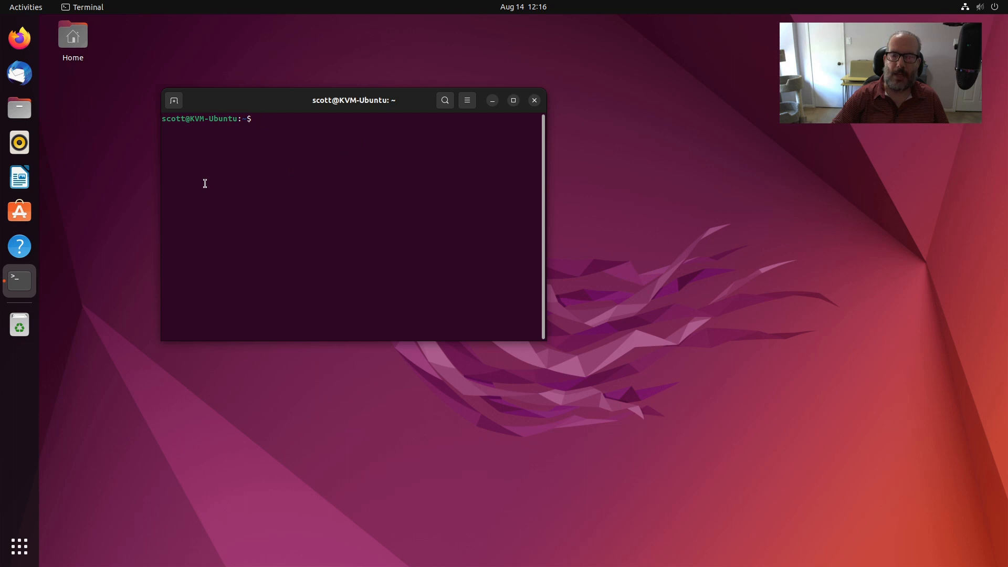
pyautogui.moveTo(88, 149)
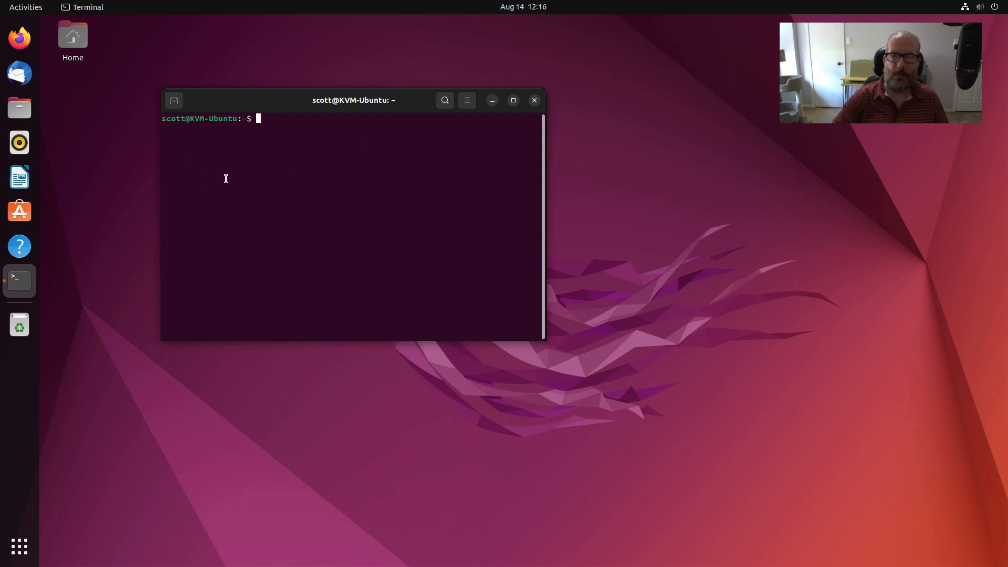
pyautogui.write('cd')
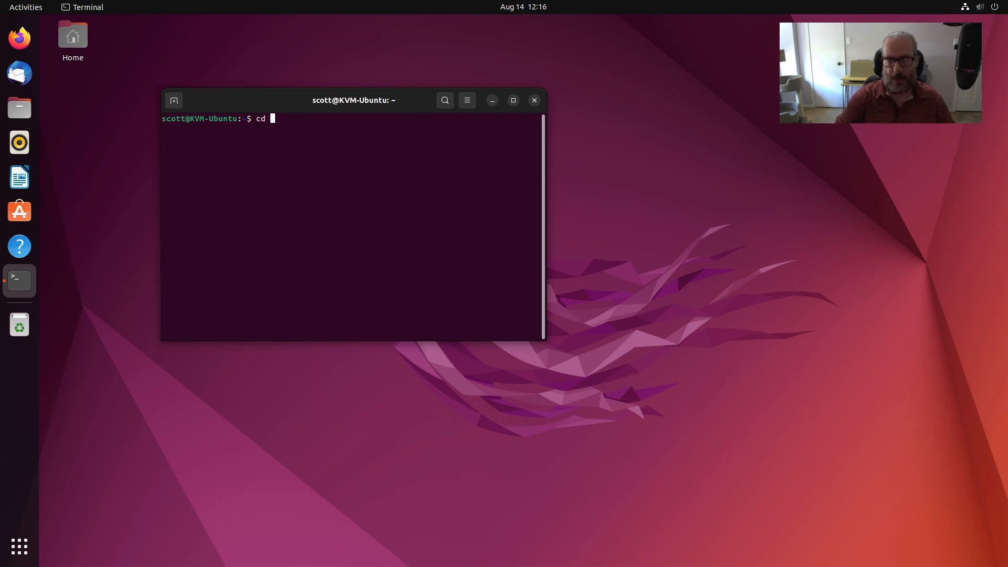
pyautogui.write('Down')
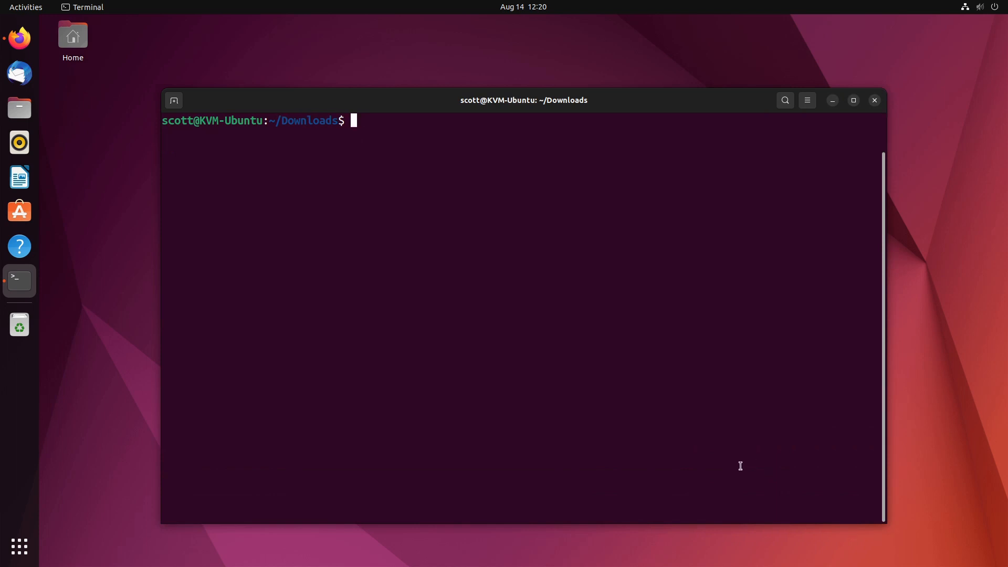
# Install terminator and fonts-powerline via sudo apt install, confirming with Y.
pyautogui.write('c')
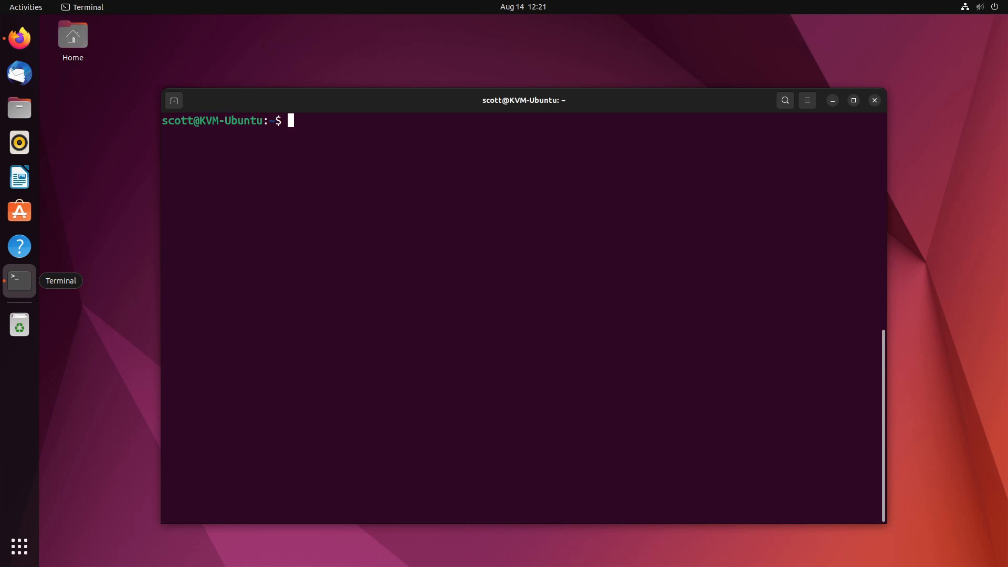
pyautogui.moveTo(212, 253)
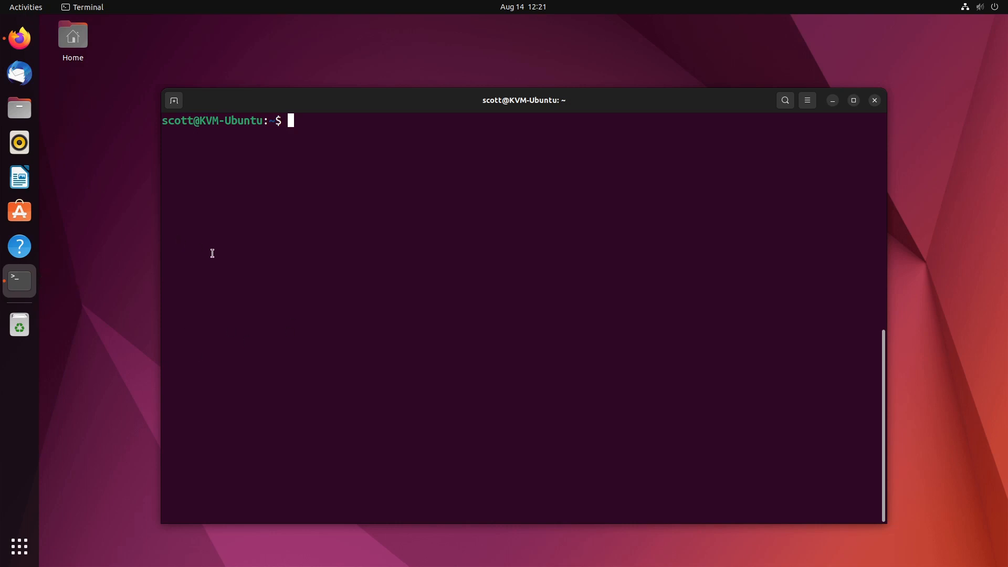
pyautogui.write('sudo apt install terminator')
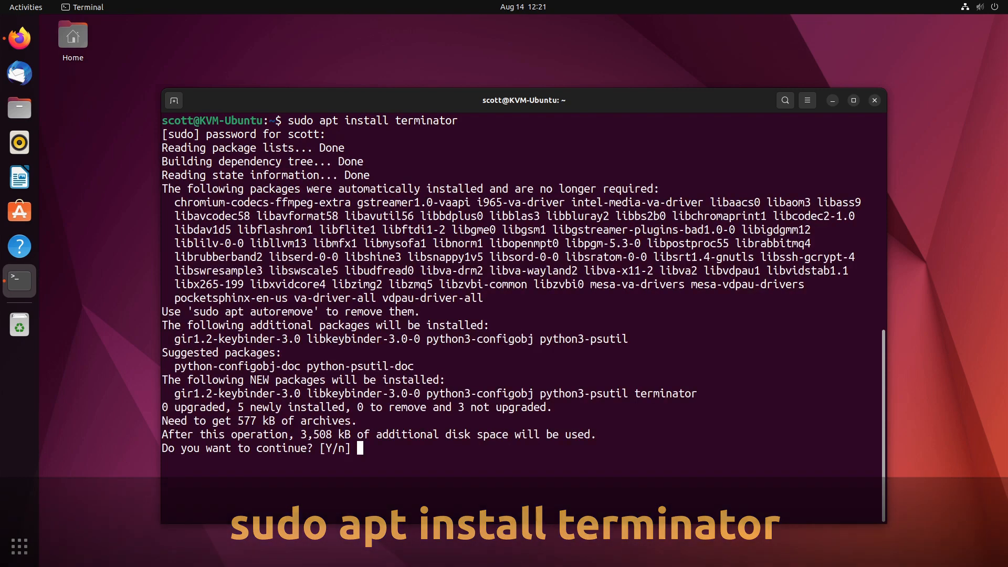
pyautogui.write('Y')
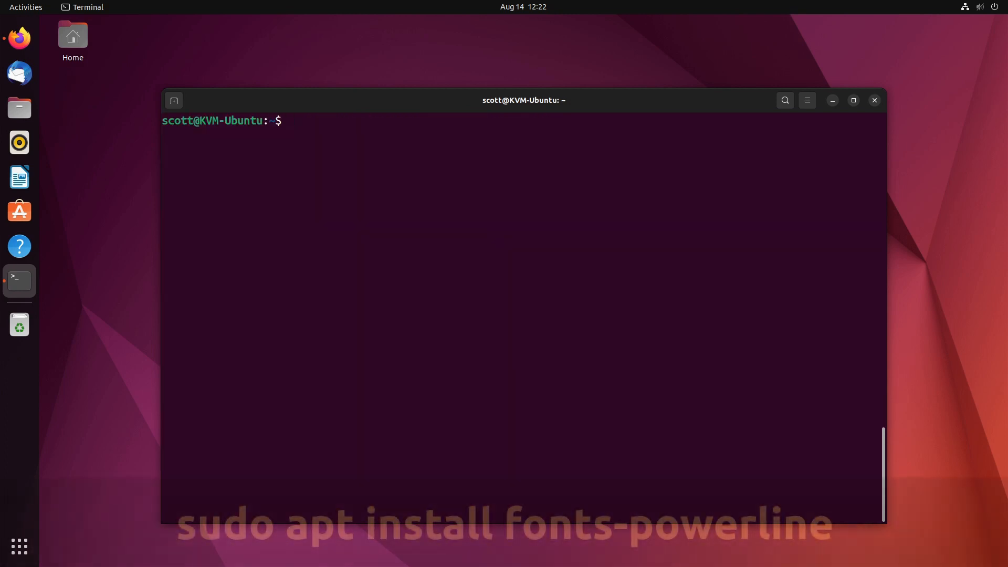
pyautogui.write('sudo apt install fonts-powerline')
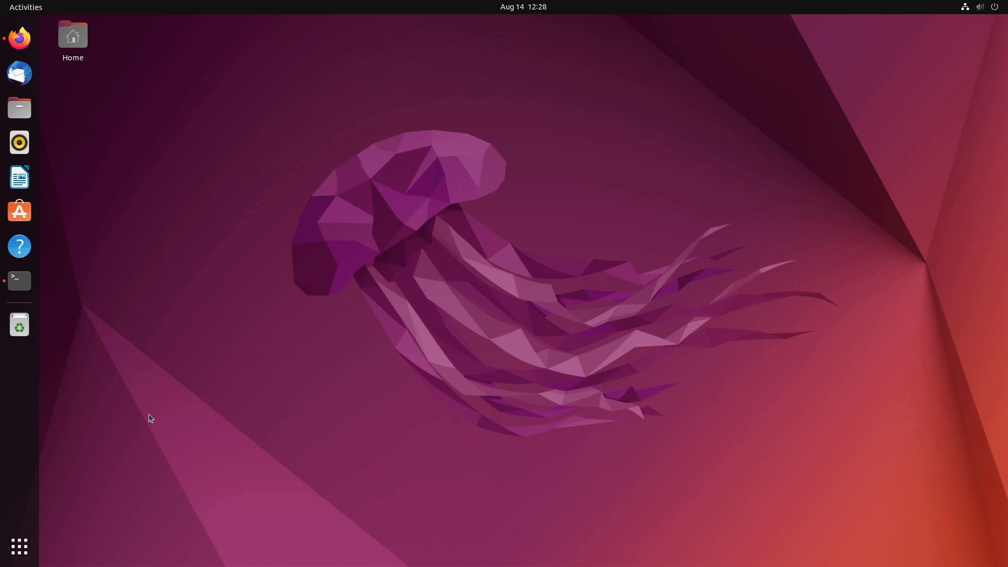
# Run sudo update-alternatives --config x-terminal-emulator and keep Terminator selected.
pyautogui.click(19, 280)
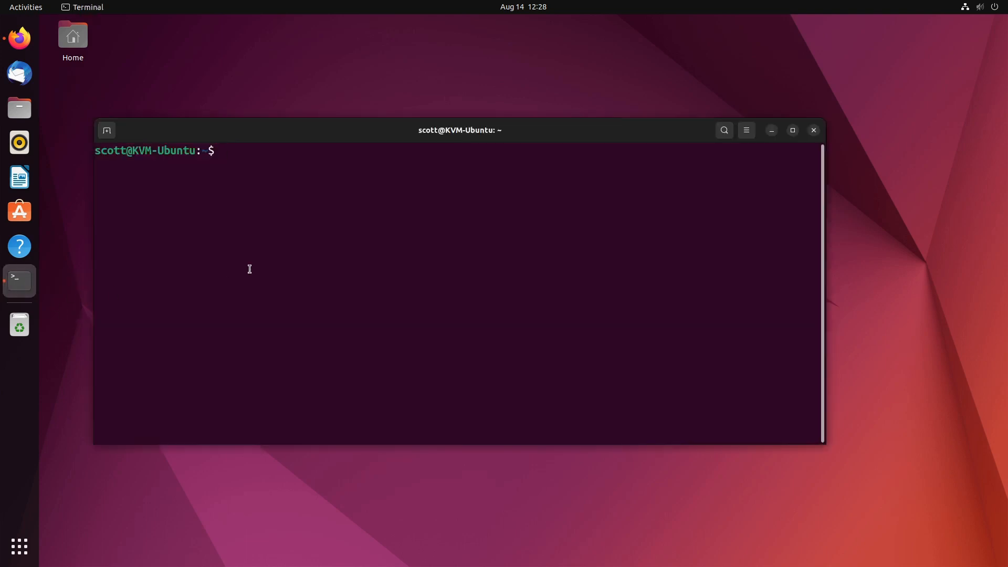
pyautogui.write('sudo update-alternatives --config x-terminal-emulator')
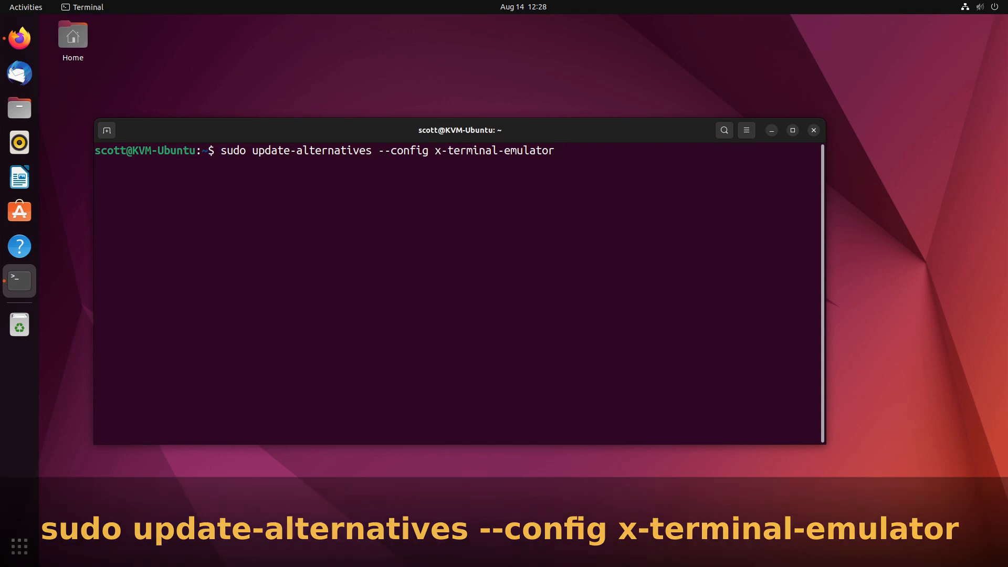
pyautogui.press('Return')
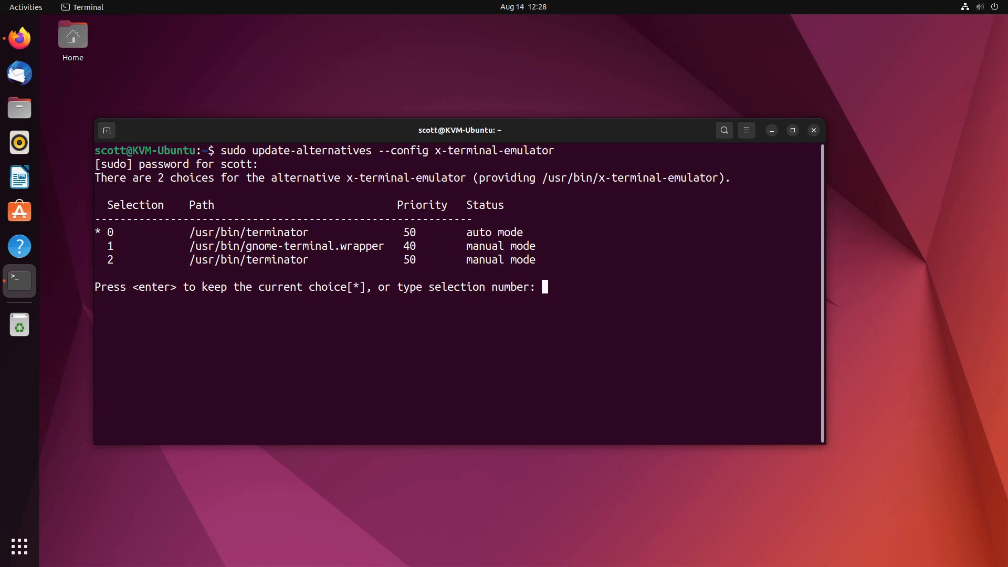
pyautogui.moveTo(226, 238)
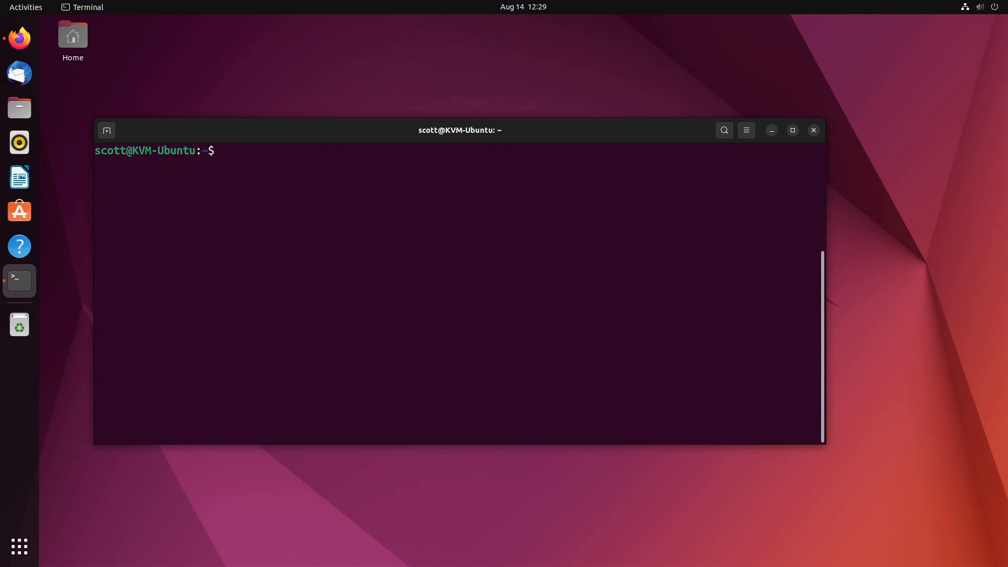
# Edit .bashrc in nano, add the powerline prompt code at the end, save and exit.
pyautogui.write('nano .ba')
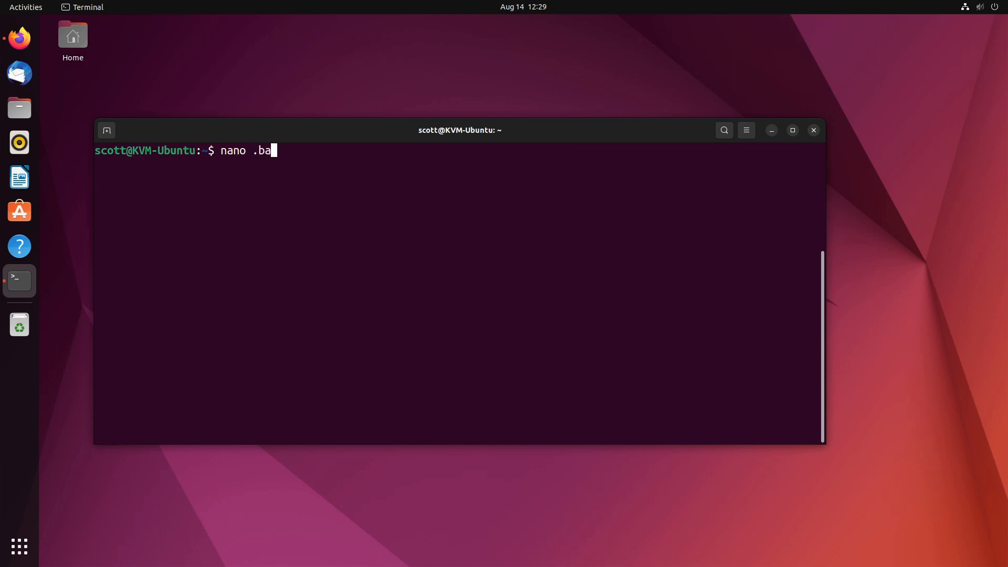
pyautogui.write('sh')
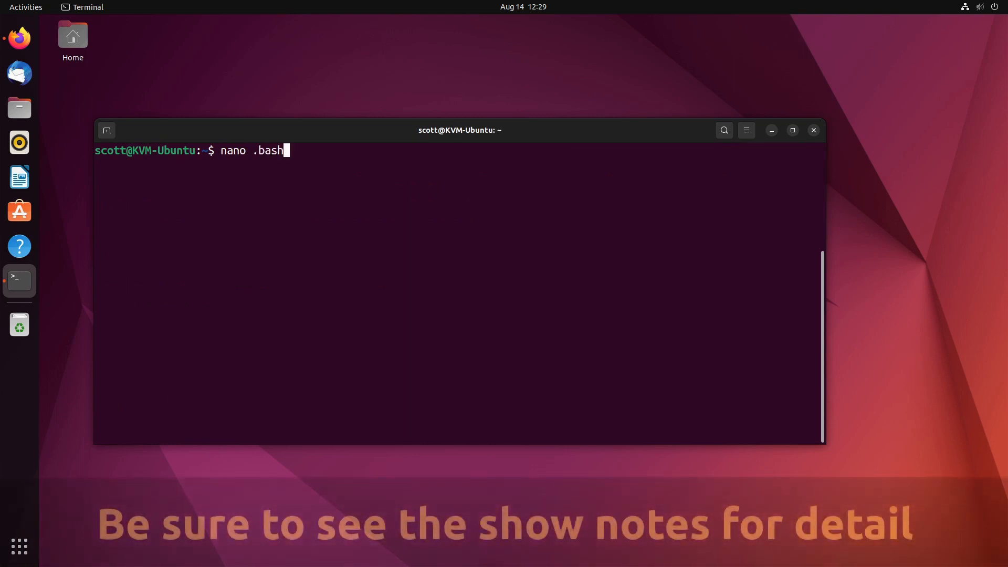
pyautogui.write('rc')
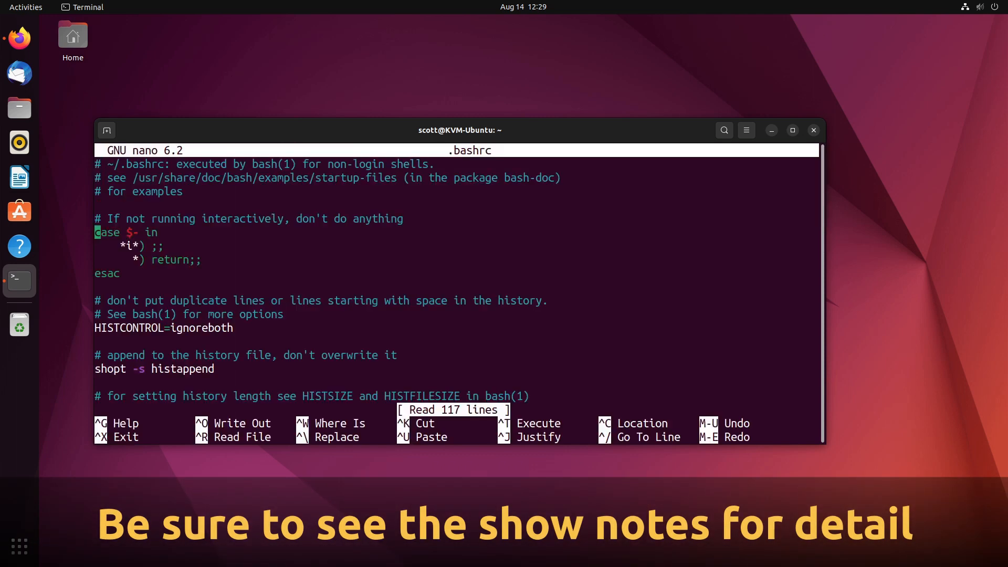
pyautogui.scroll(-3)
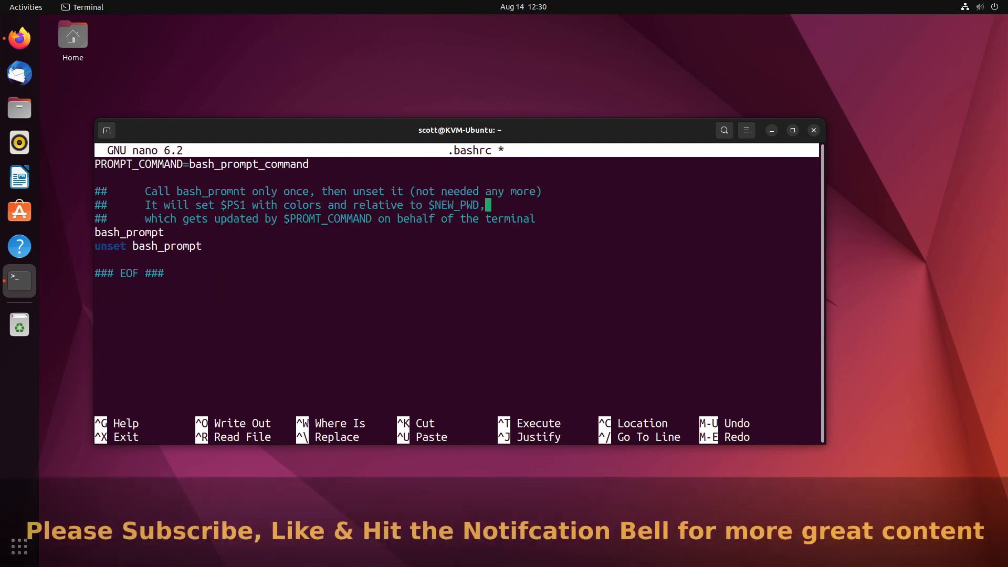
pyautogui.press('ctrl+o')
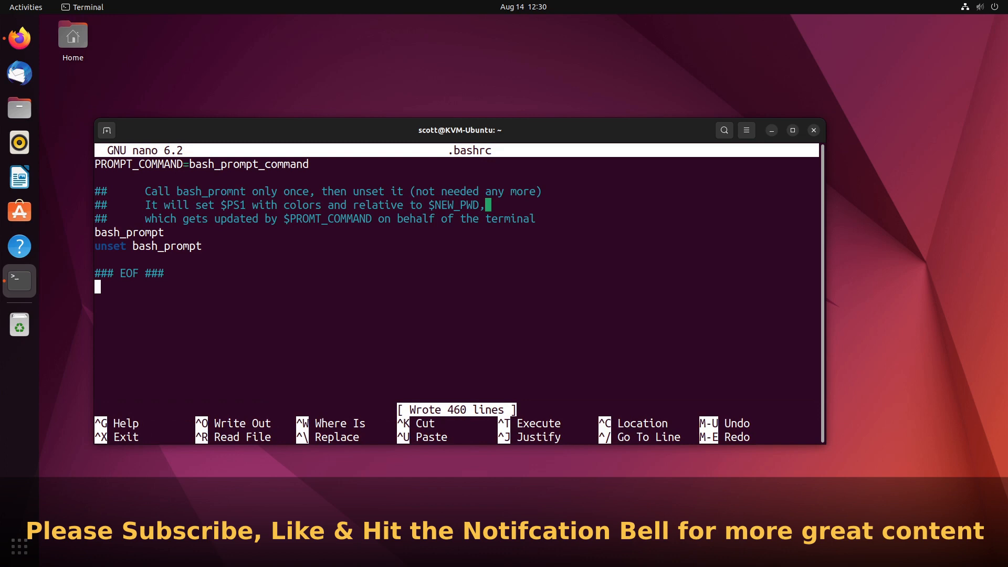
pyautogui.press('ctrl+x')
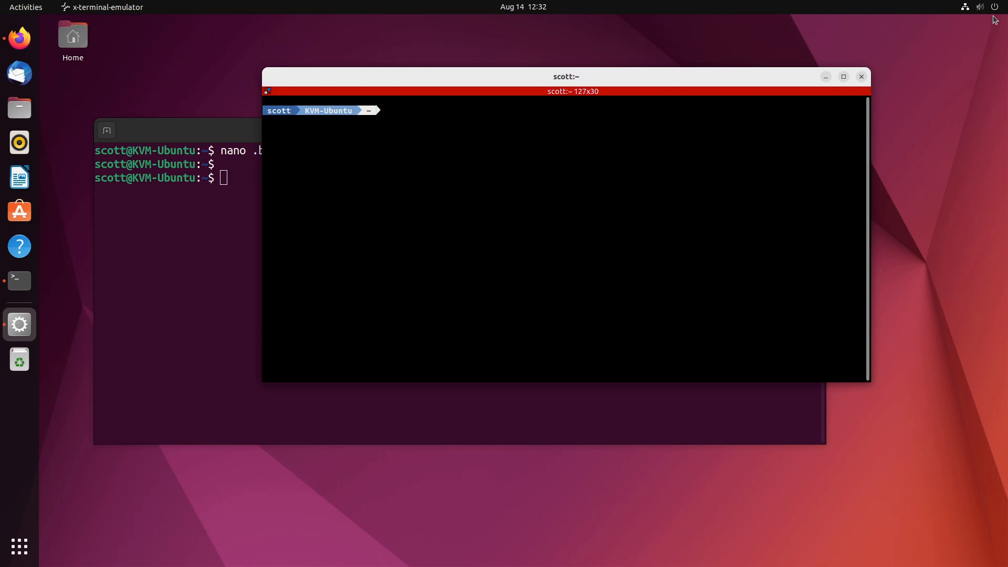
# Choose the Dark style in GNOME Settings Appearance via the system menu.
pyautogui.click(995, 7)
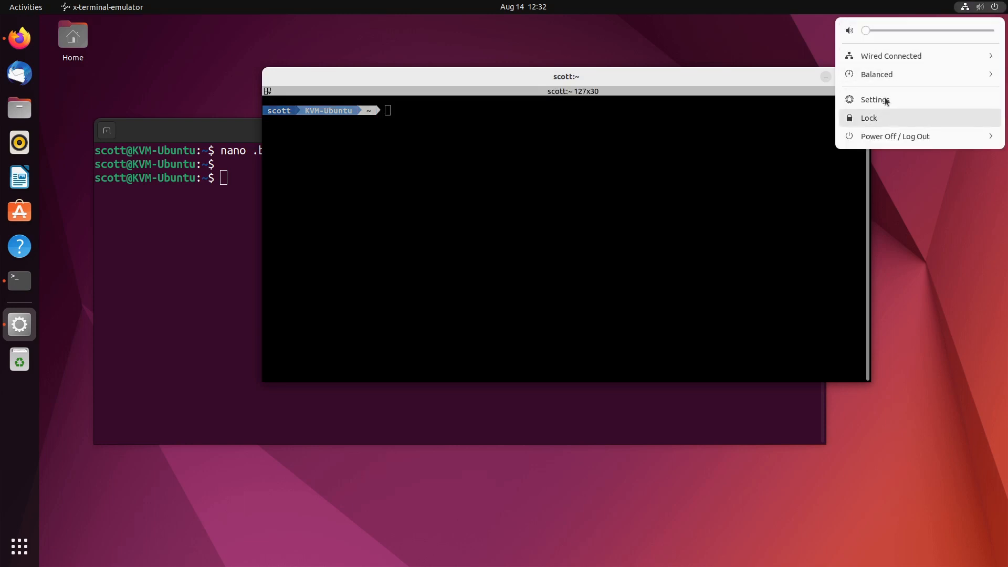
pyautogui.click(874, 100)
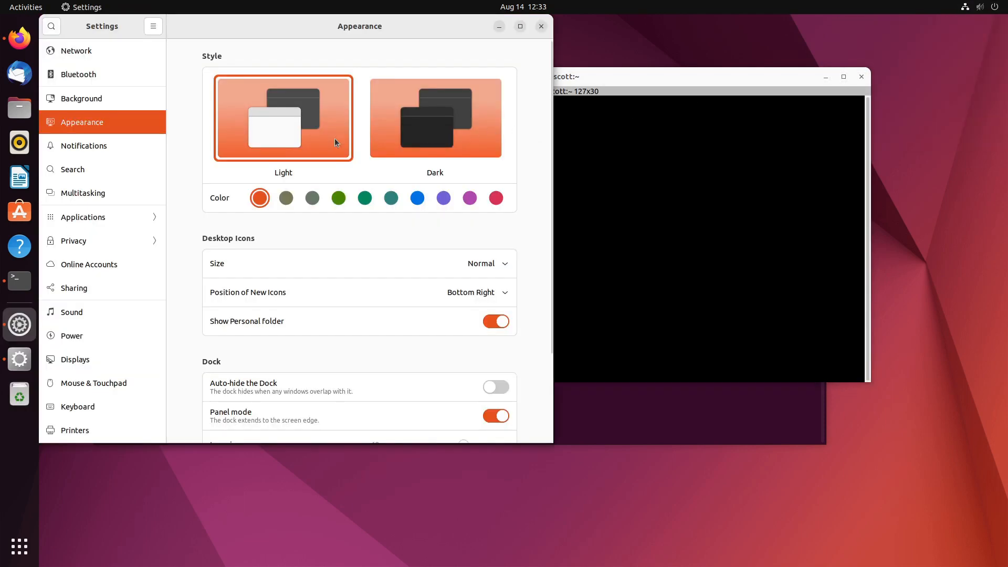
pyautogui.moveTo(251, 108)
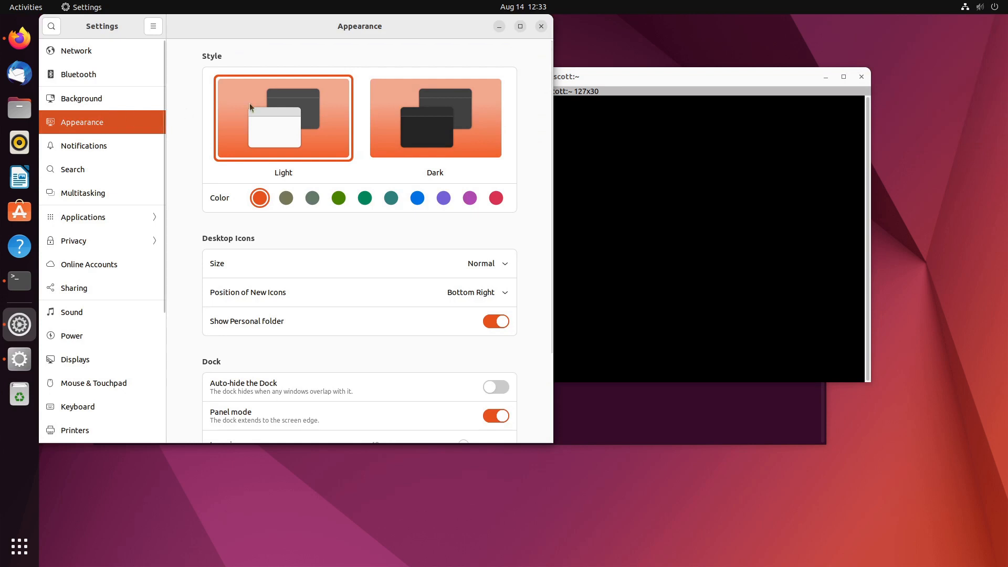
pyautogui.moveTo(416, 125)
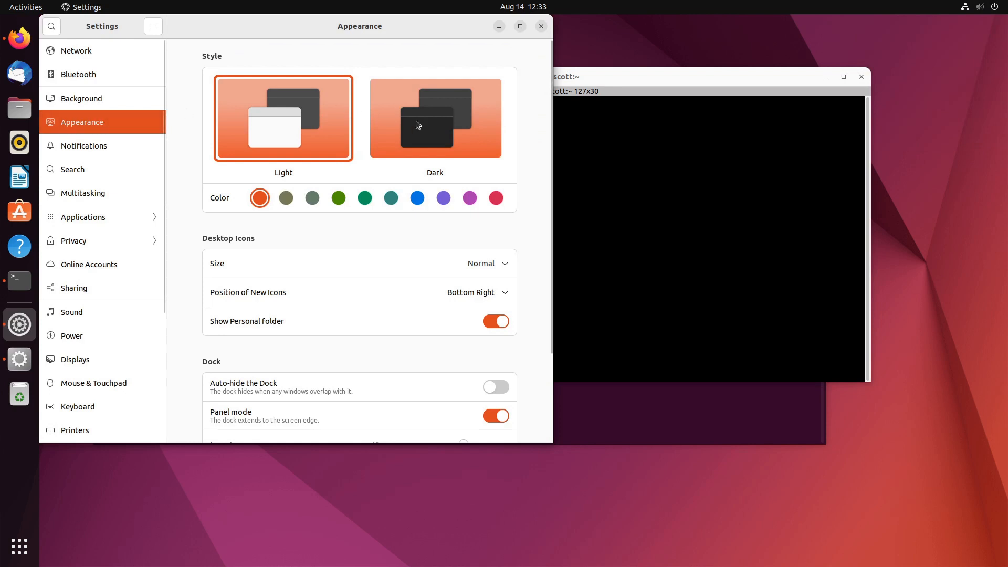
pyautogui.click(435, 118)
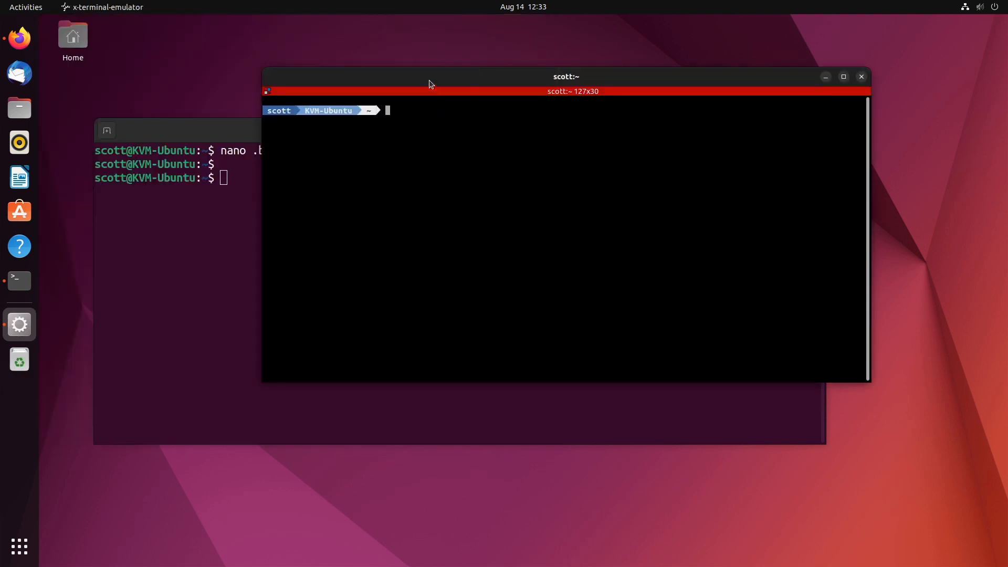
pyautogui.moveTo(439, 145)
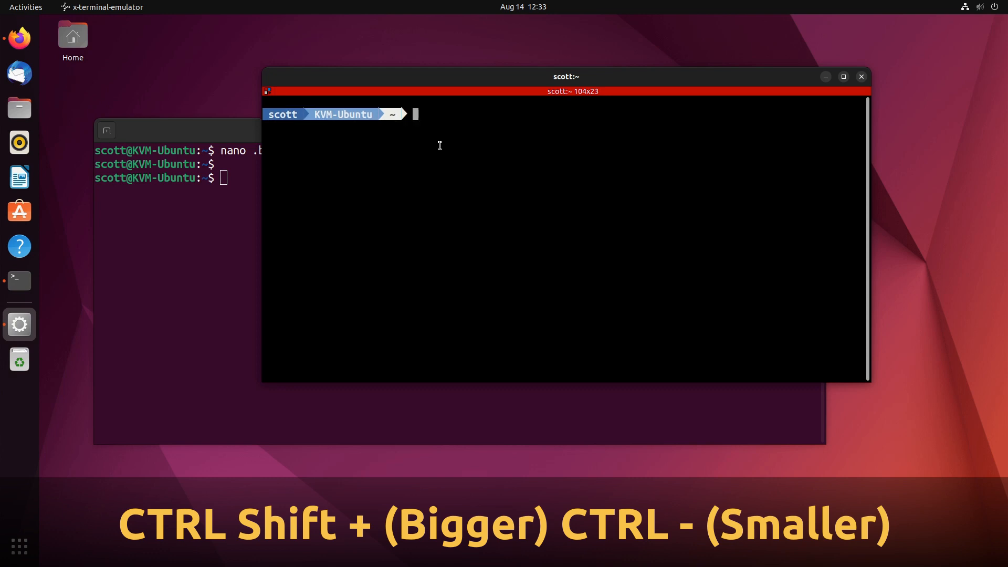
# Enlarge the terminal font with Ctrl+Shift+Plus and resize the window to 113x25.
pyautogui.press('ctrl+shift+plus')
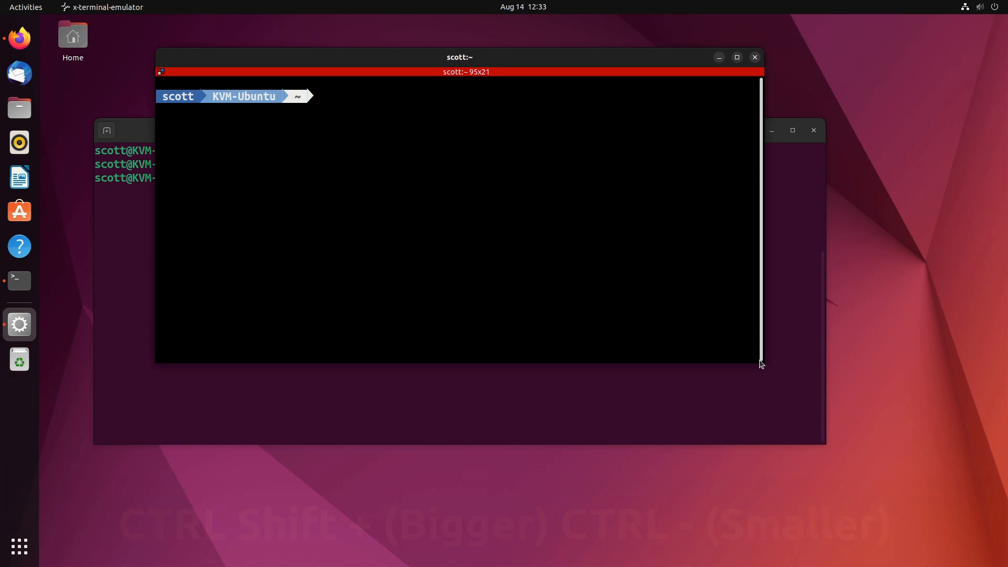
pyautogui.moveTo(760, 363); pyautogui.dragTo(872, 406)
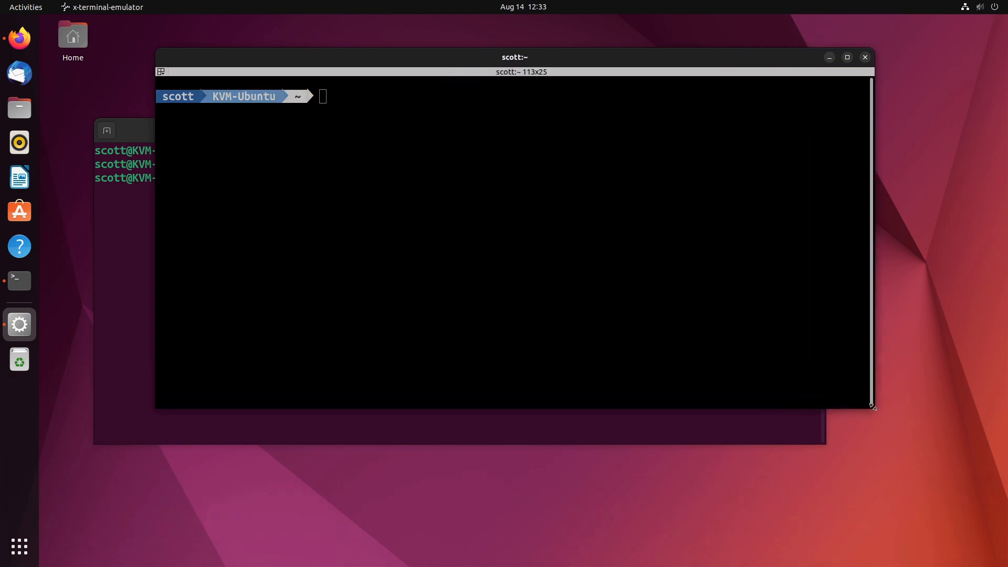
pyautogui.rightClick(513, 251)
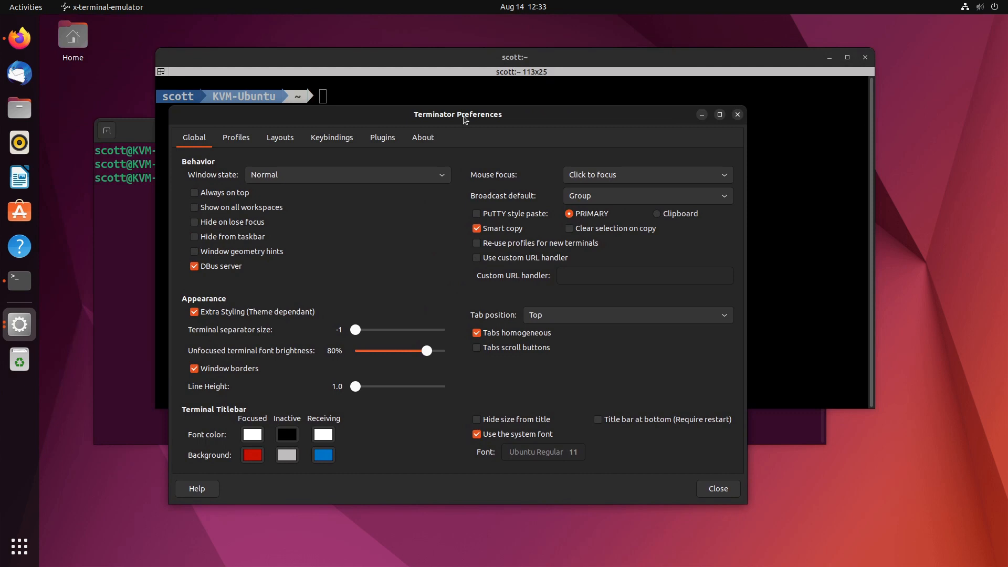
pyautogui.moveTo(259, 134)
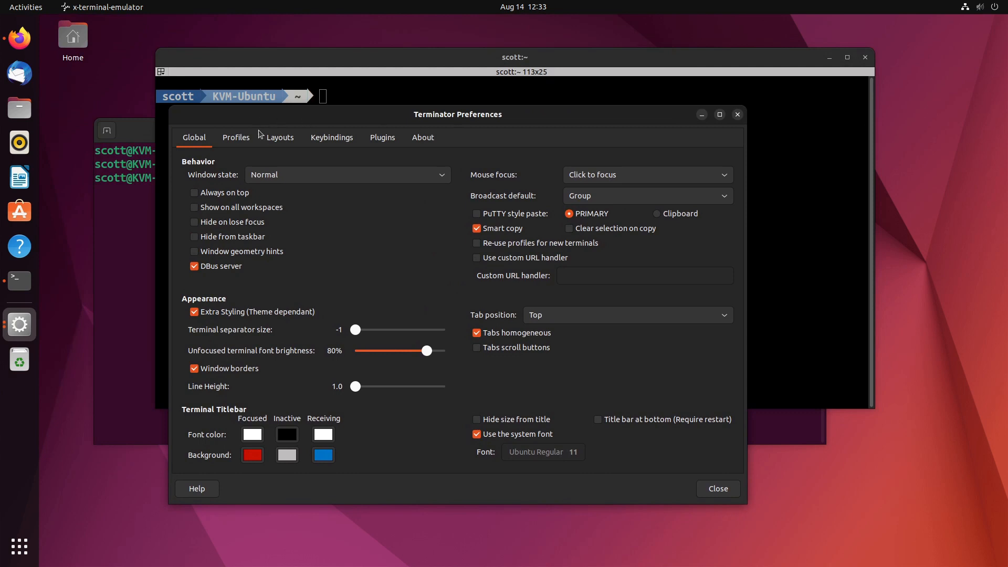
# Set the default profile's colour scheme to Green on black.
pyautogui.click(235, 136)
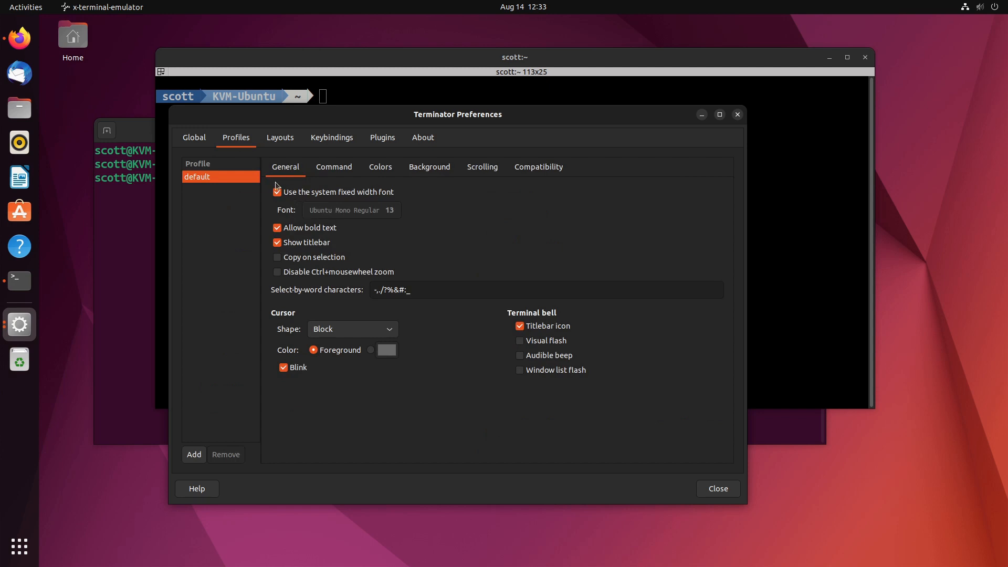
pyautogui.moveTo(275, 185)
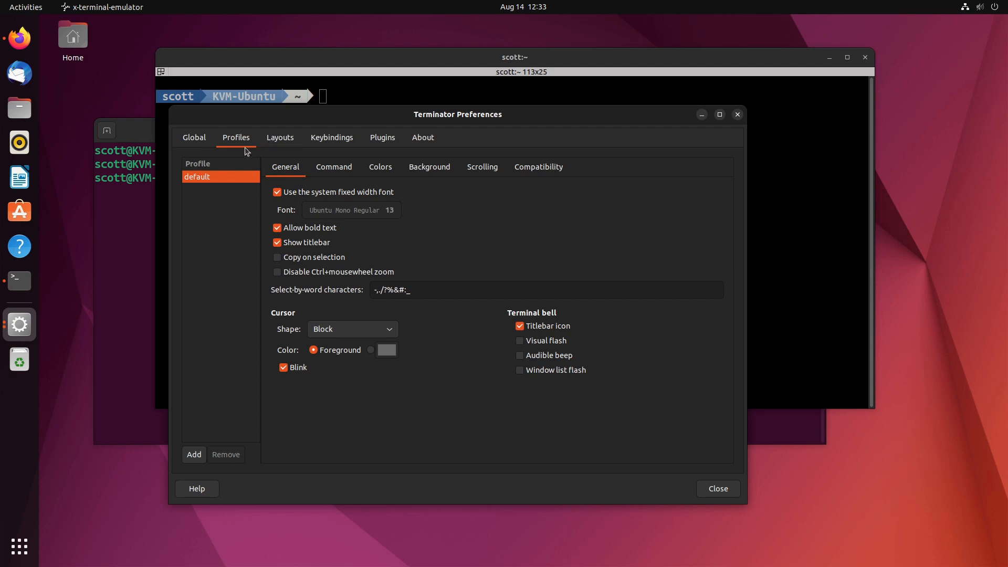
pyautogui.moveTo(272, 179)
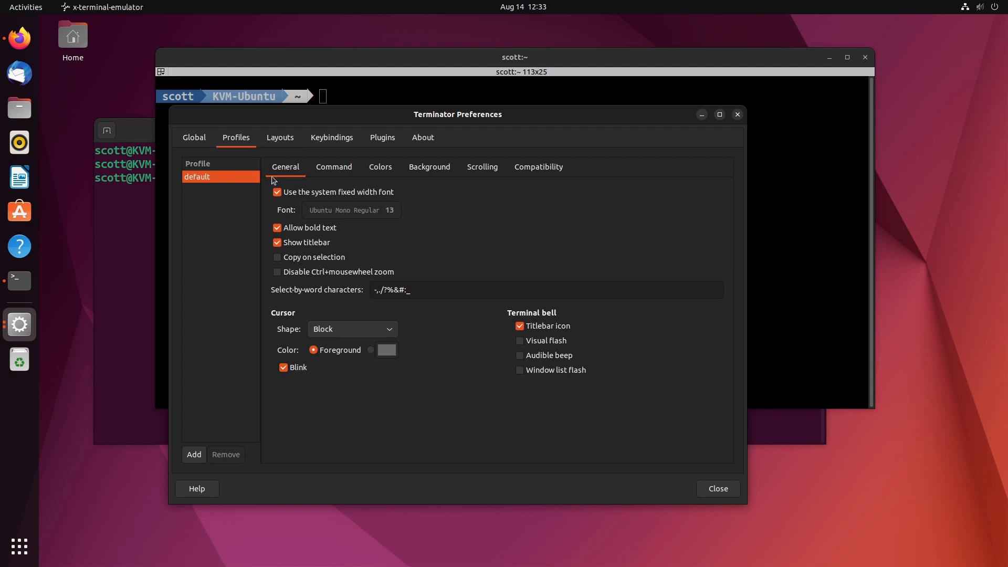
pyautogui.moveTo(333, 167)
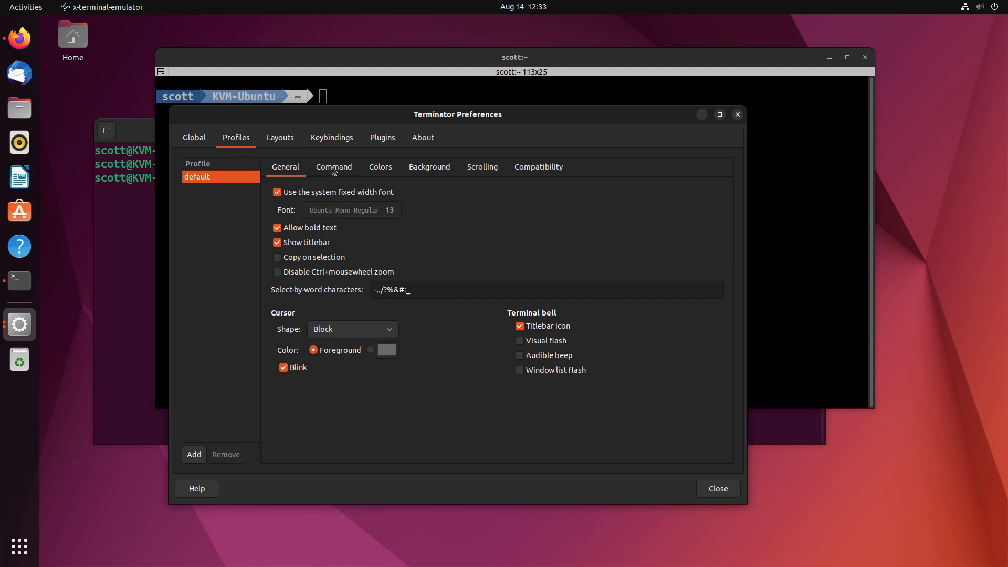
pyautogui.click(334, 167)
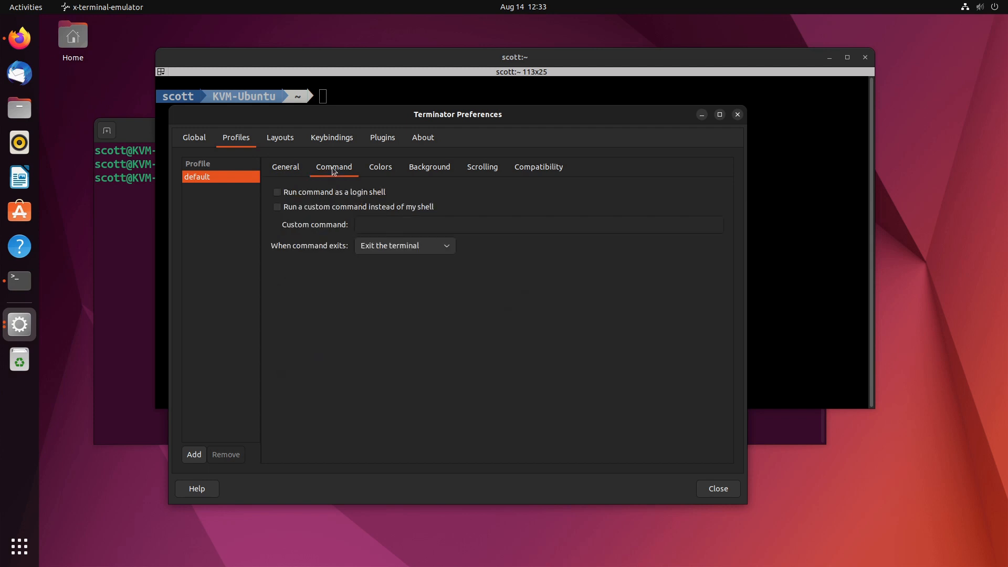
pyautogui.click(379, 166)
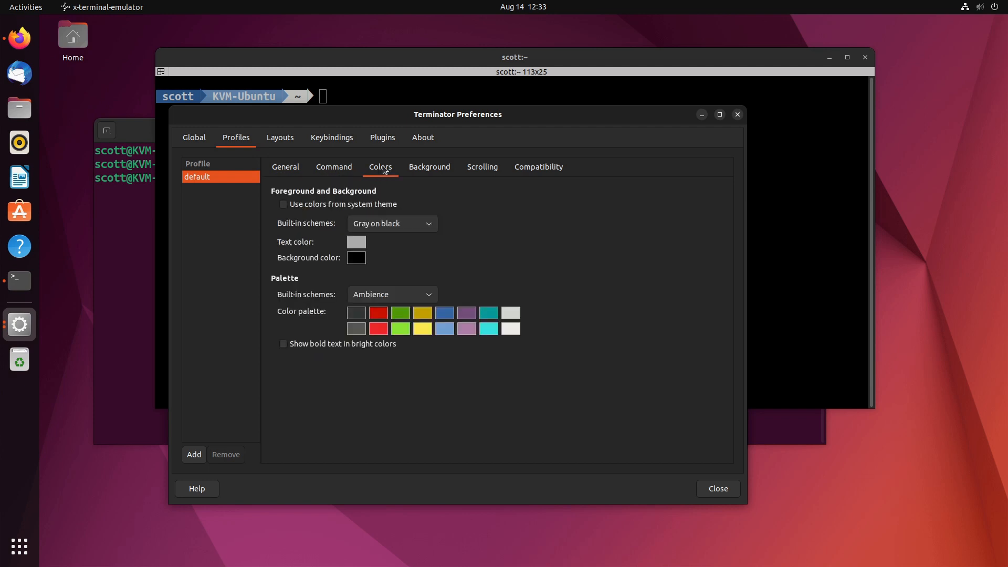
pyautogui.moveTo(427, 221)
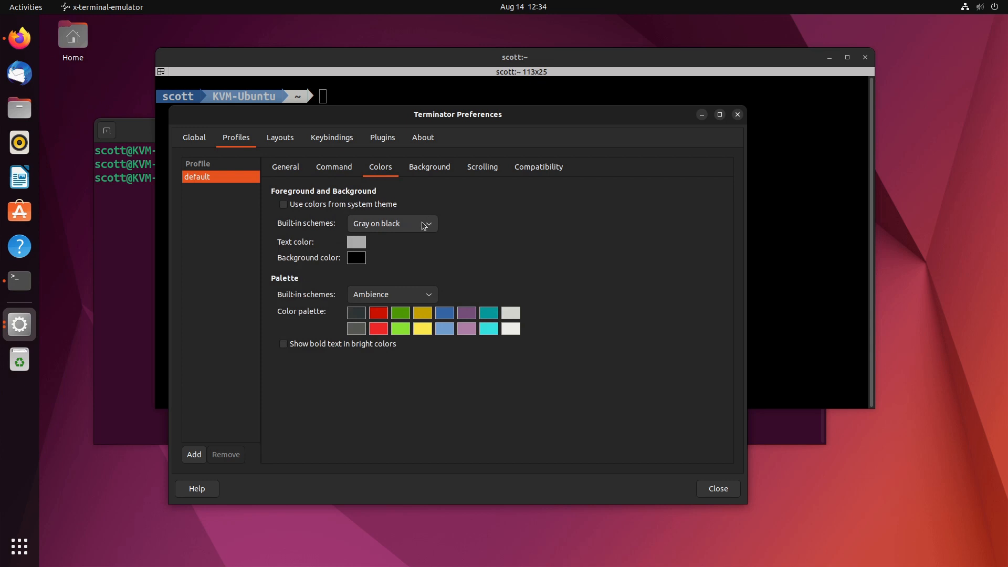
pyautogui.click(390, 222)
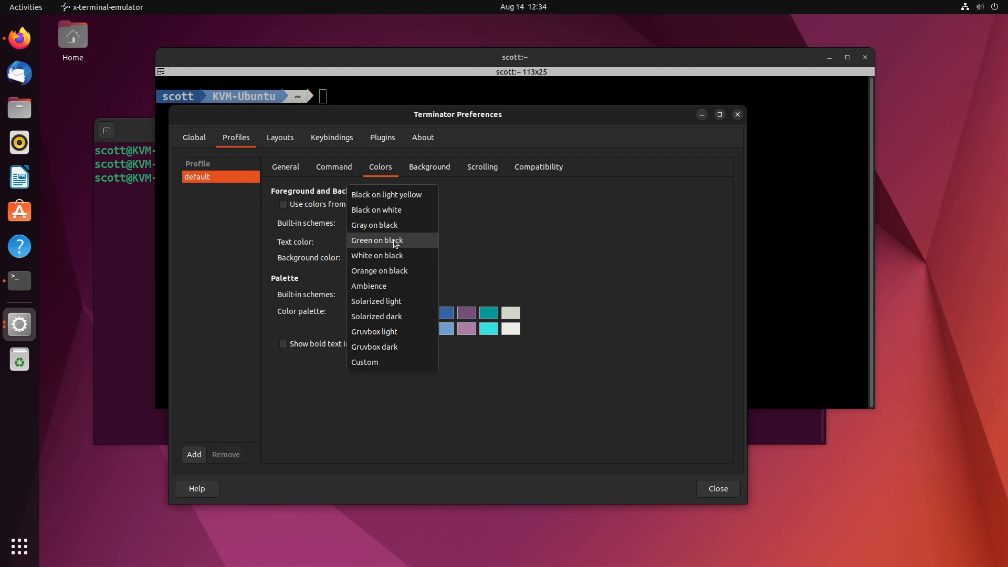
pyautogui.click(376, 240)
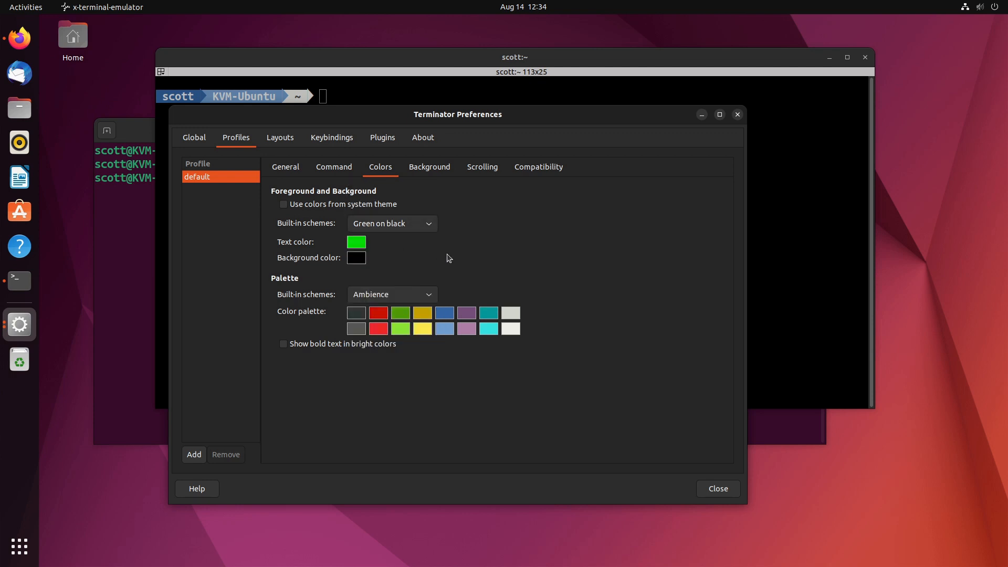
# Enable a transparent background shaded at 0.85 and close Preferences.
pyautogui.click(429, 167)
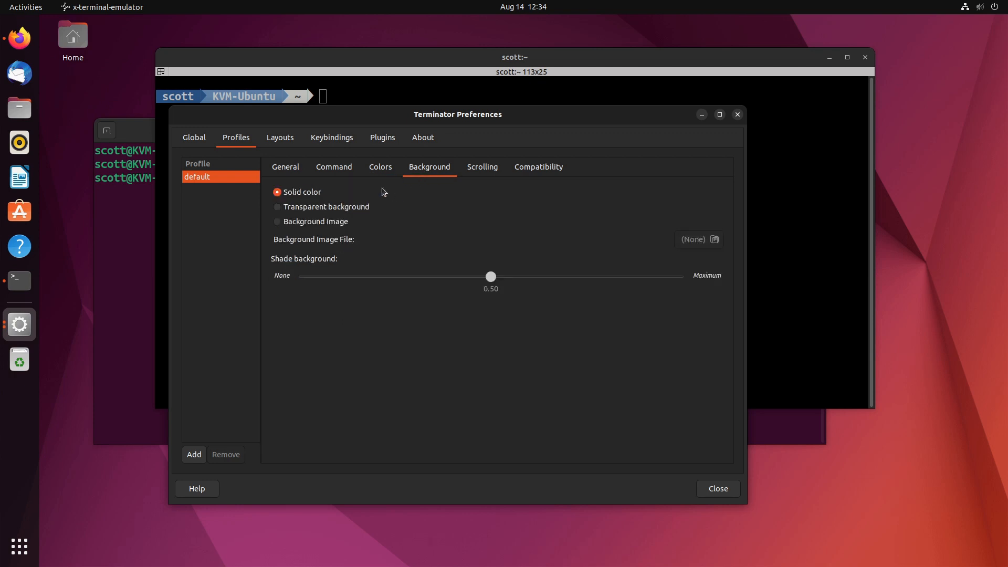
pyautogui.click(277, 206)
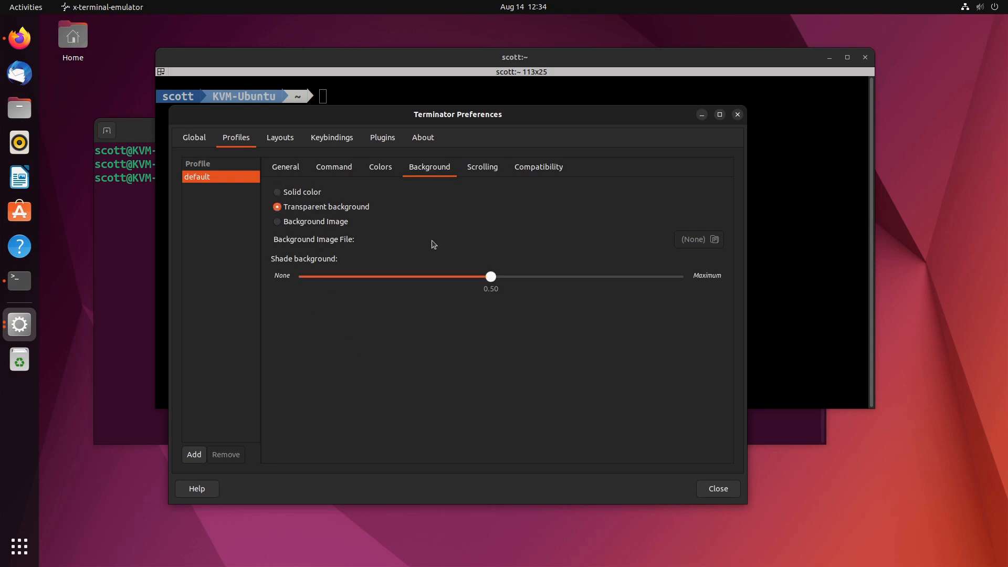
pyautogui.moveTo(490, 276); pyautogui.dragTo(609, 276)
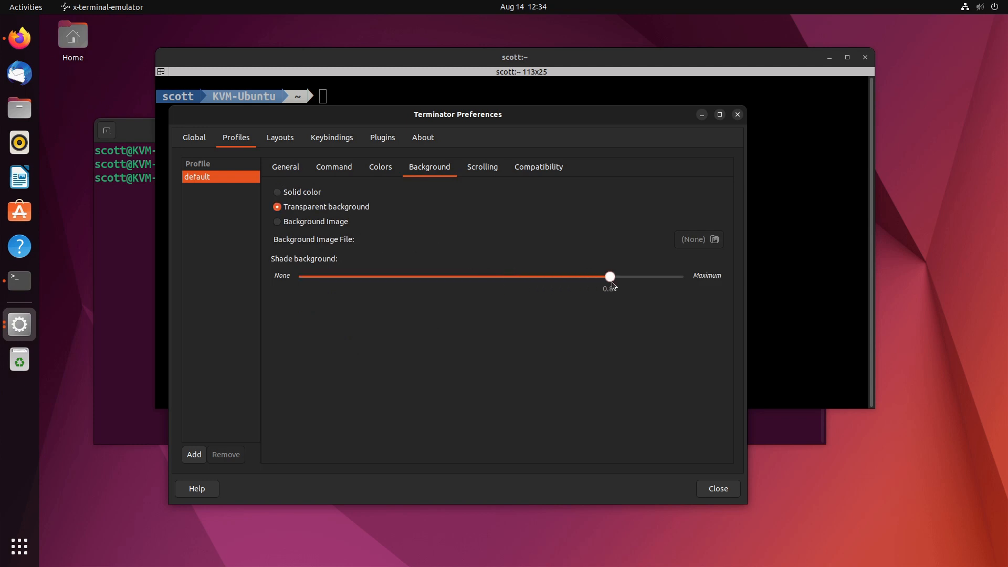
pyautogui.moveTo(609, 276); pyautogui.dragTo(637, 276)
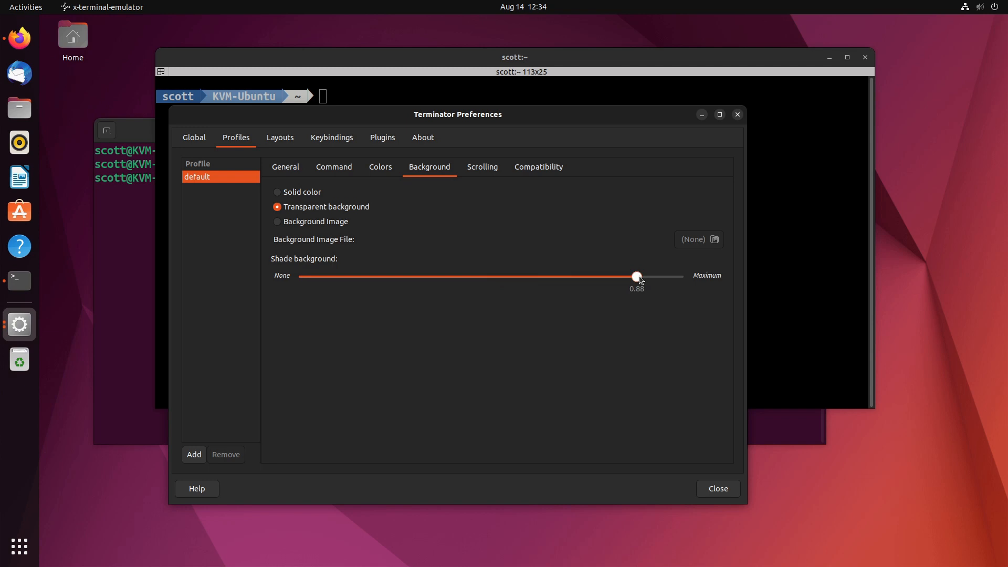
pyautogui.moveTo(637, 276); pyautogui.dragTo(629, 276)
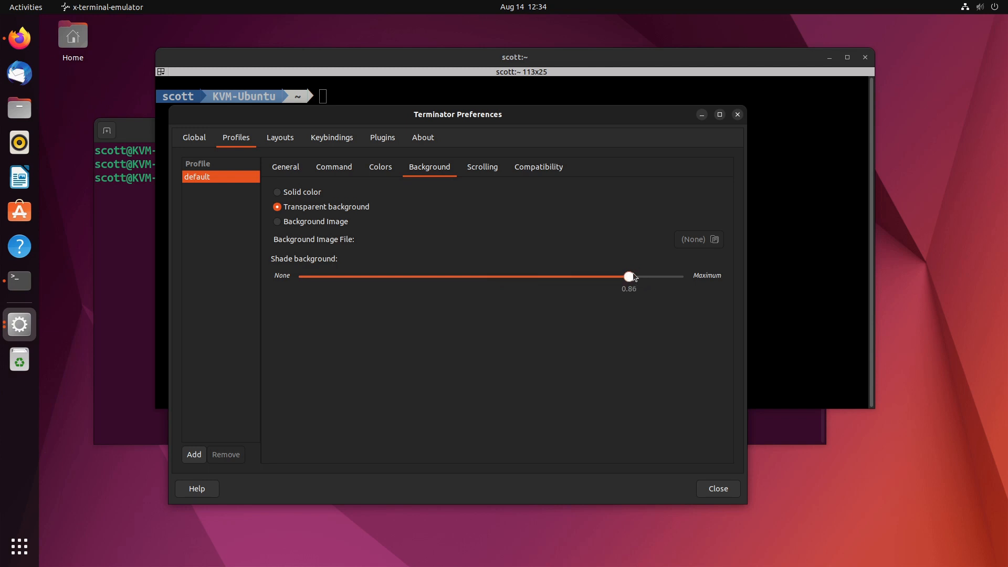
pyautogui.moveTo(629, 276); pyautogui.dragTo(623, 276)
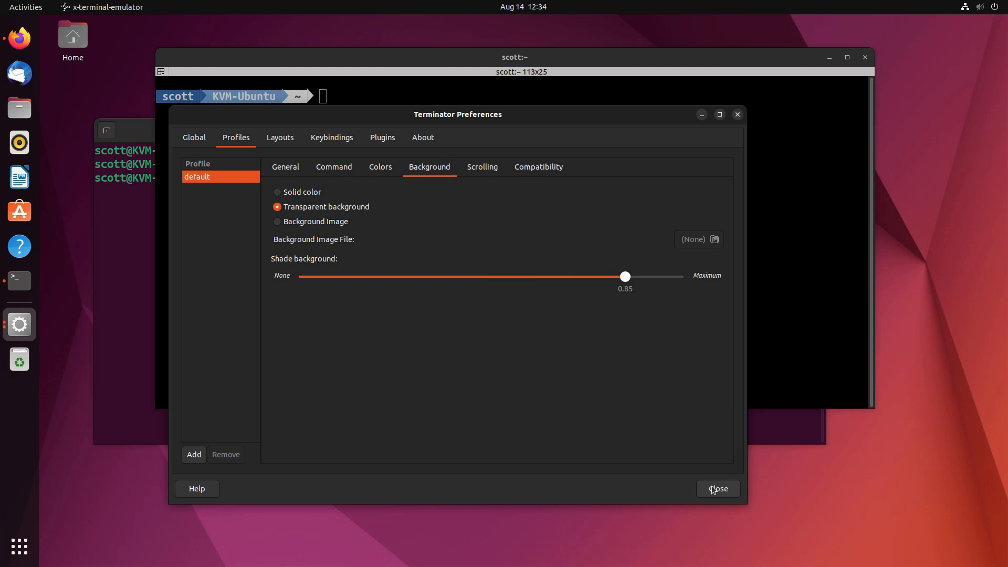
pyautogui.click(717, 488)
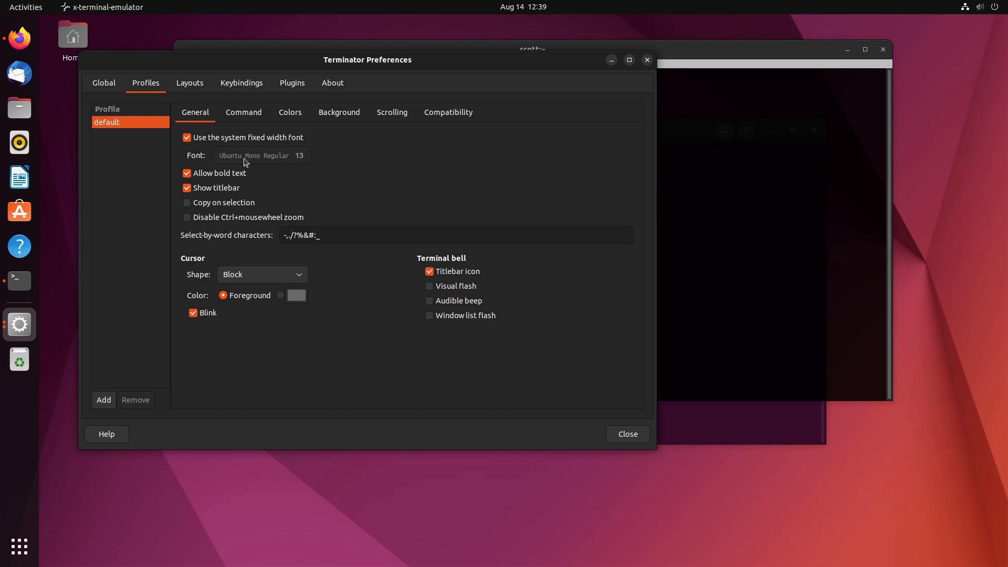
pyautogui.moveTo(240, 165)
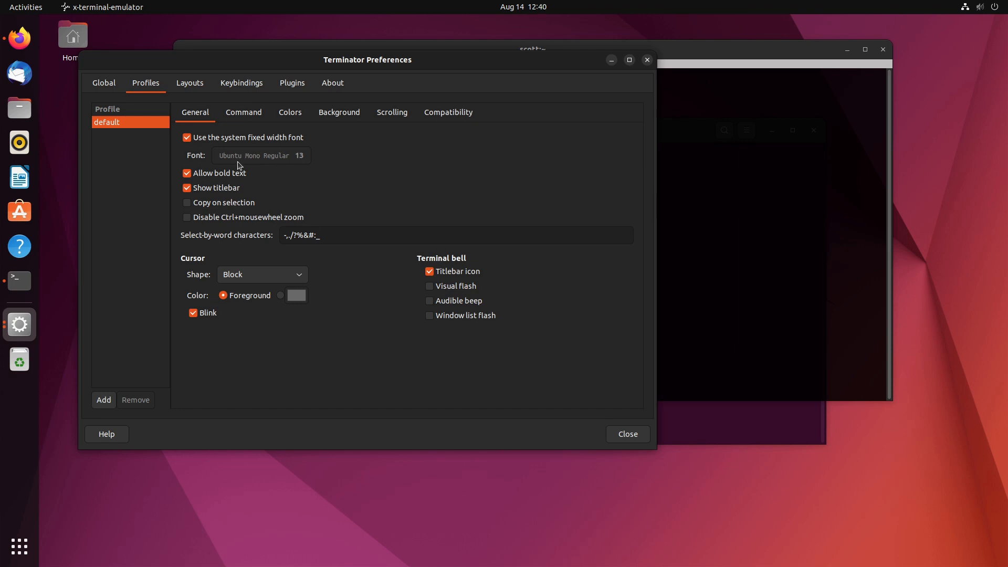
pyautogui.moveTo(225, 146)
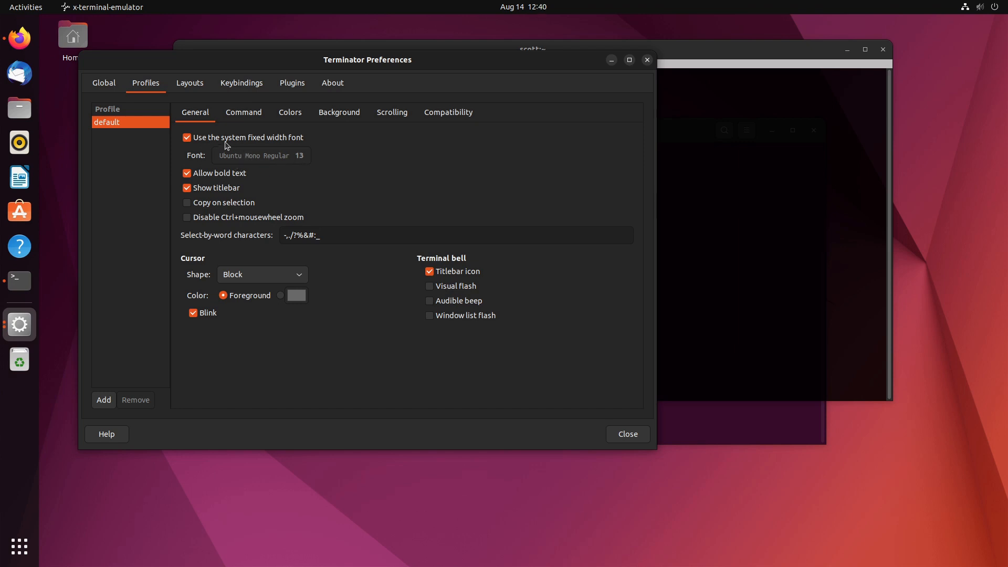
# Disable the system fixed-width font and pick Monospace Regular in the font chooser.
pyautogui.click(187, 137)
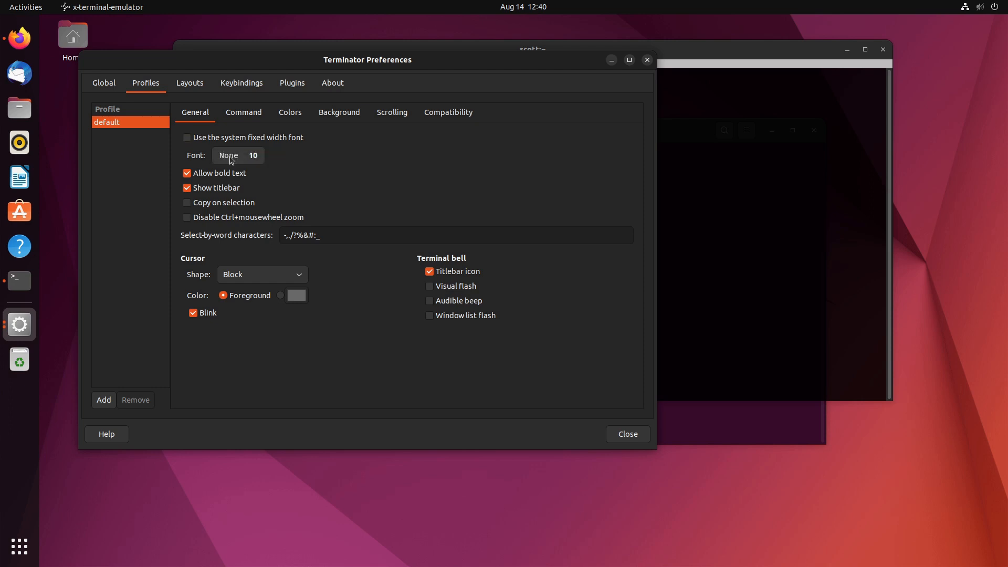
pyautogui.click(237, 155)
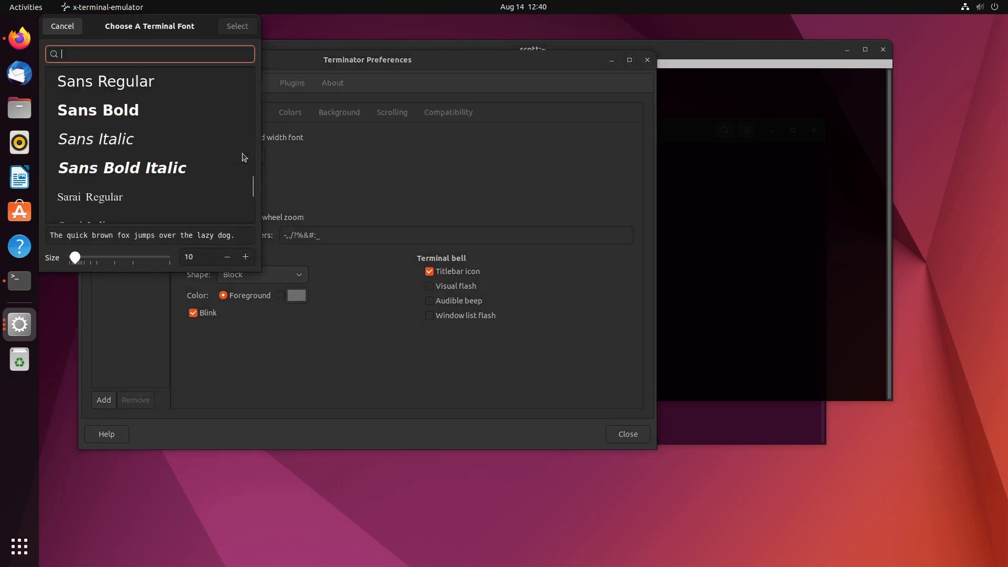
pyautogui.write('m')
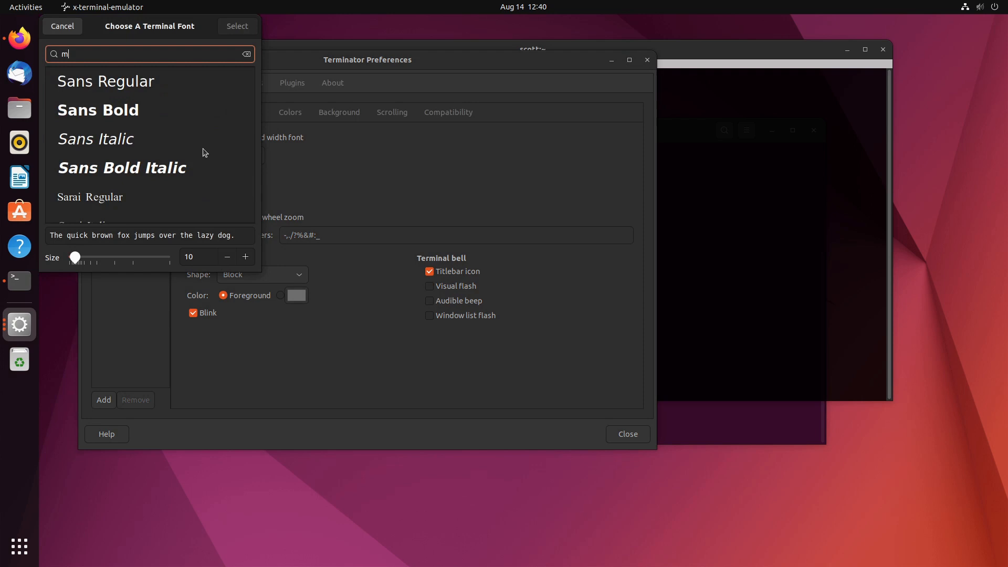
pyautogui.write('ons')
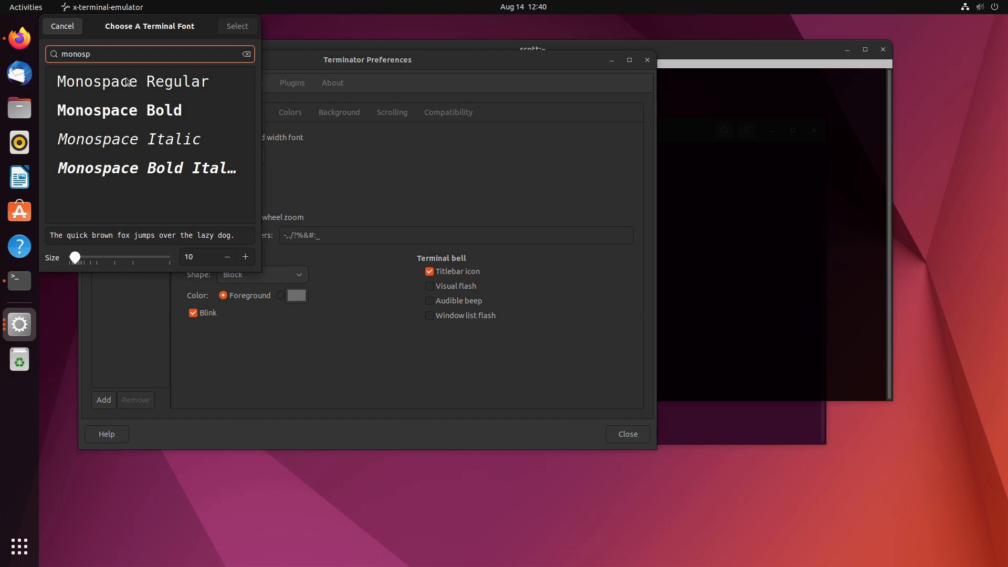
pyautogui.click(132, 81)
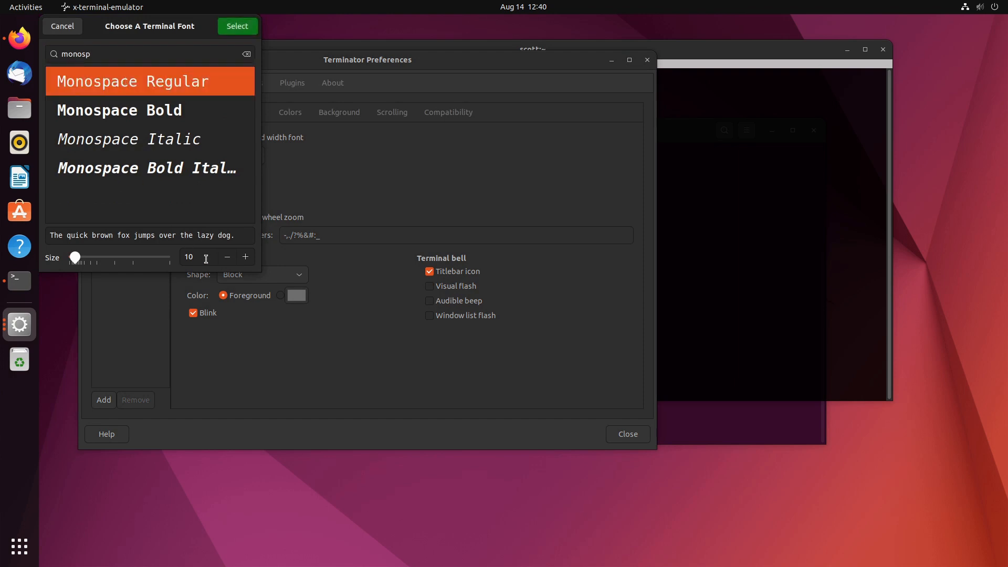
# Raise the font size to 16, confirm the selection and close Preferences.
pyautogui.click(245, 258)
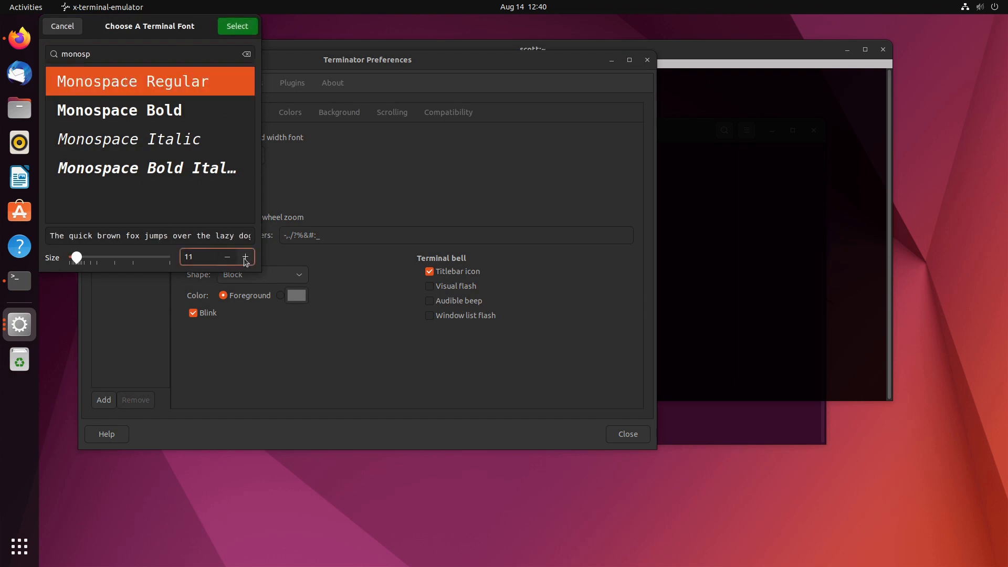
pyautogui.click(245, 257)
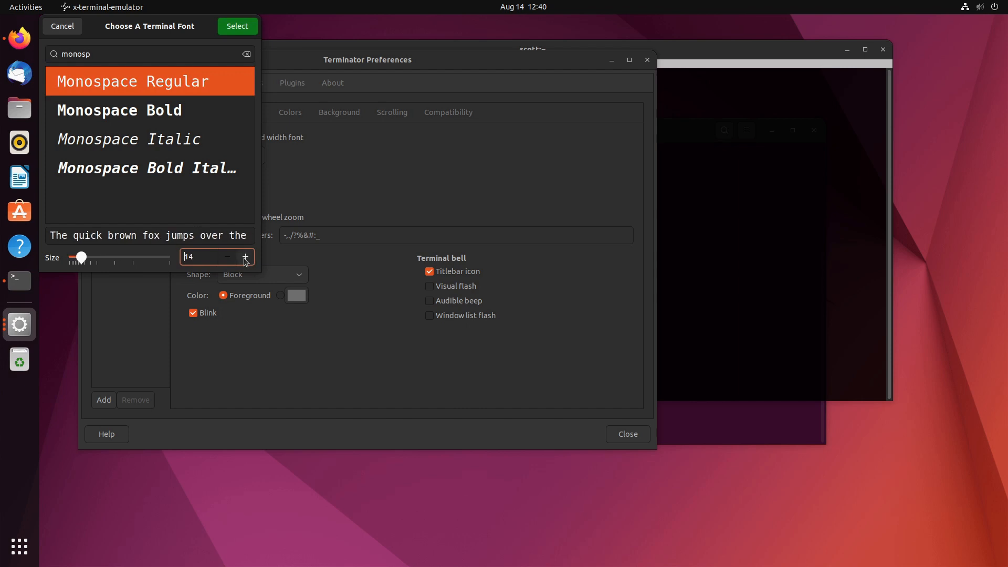
pyautogui.click(244, 257)
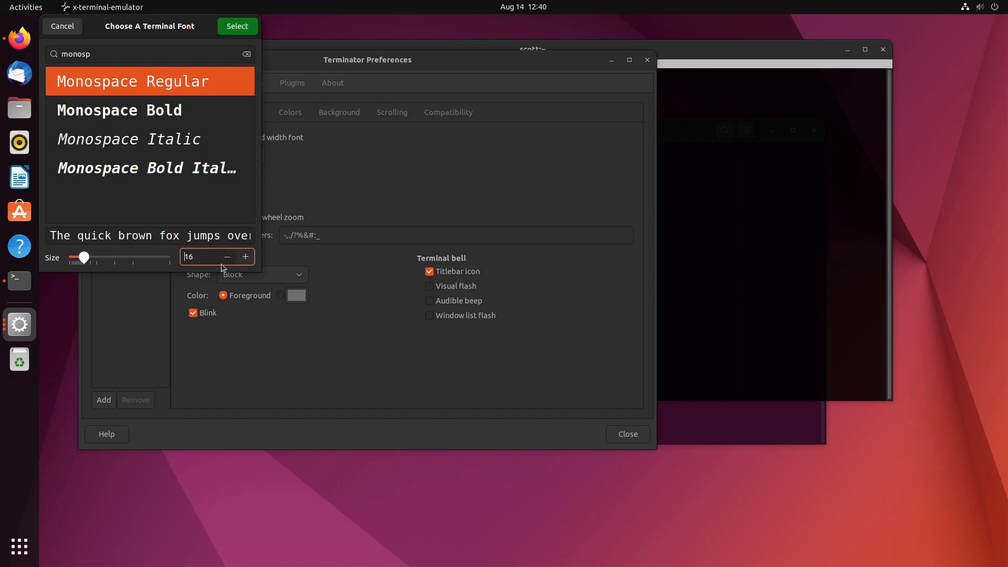
pyautogui.click(236, 26)
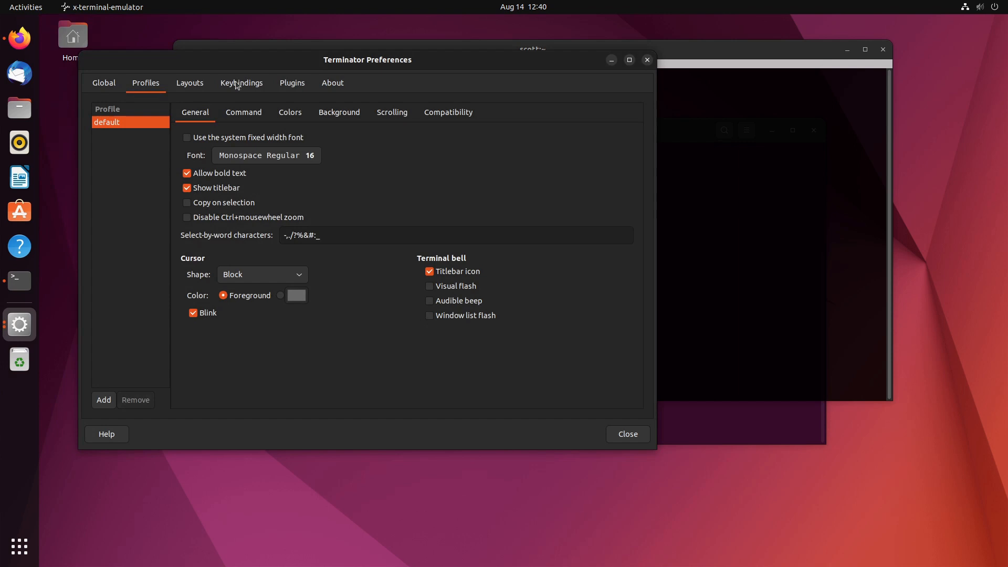
pyautogui.click(627, 434)
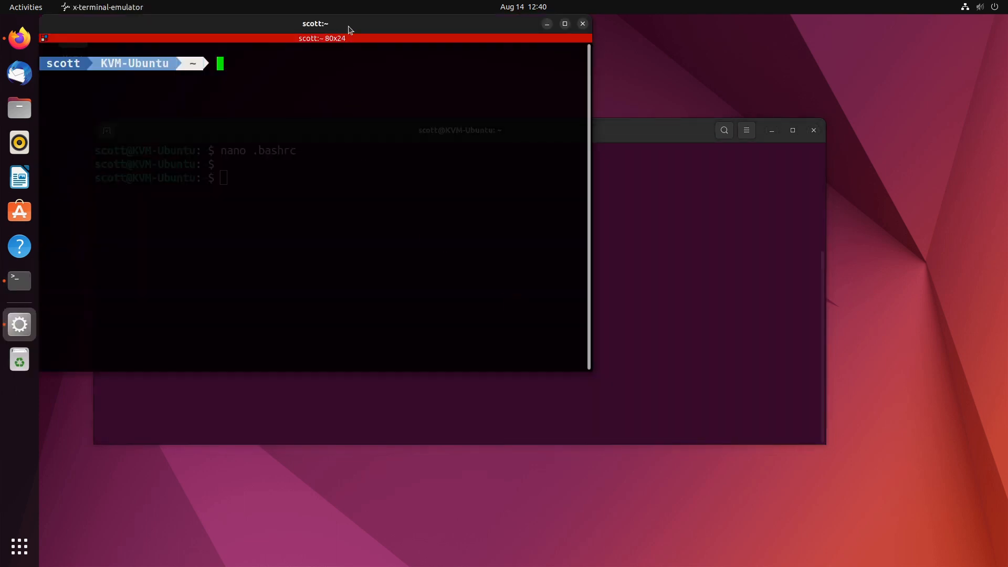
# Run ls in Terminator, then close the Terminator and GNOME Terminal windows.
pyautogui.moveTo(314, 24); pyautogui.dragTo(344, 42)
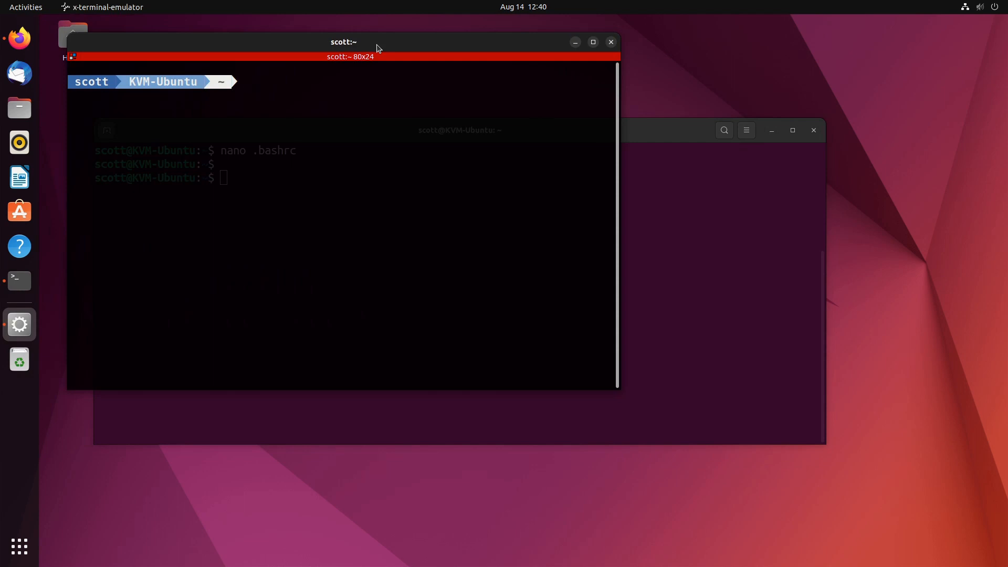
pyautogui.write('ls')
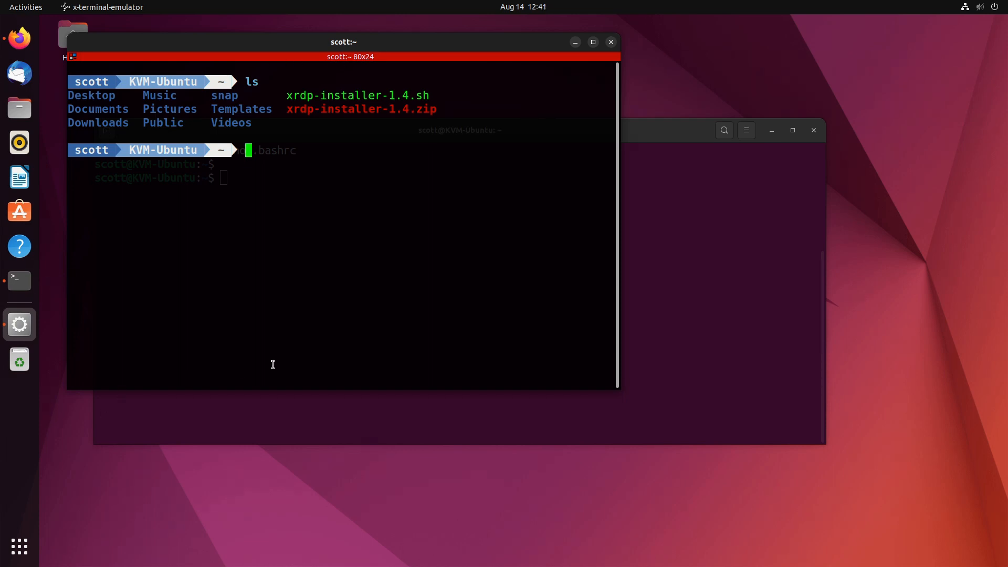
pyautogui.write('e')
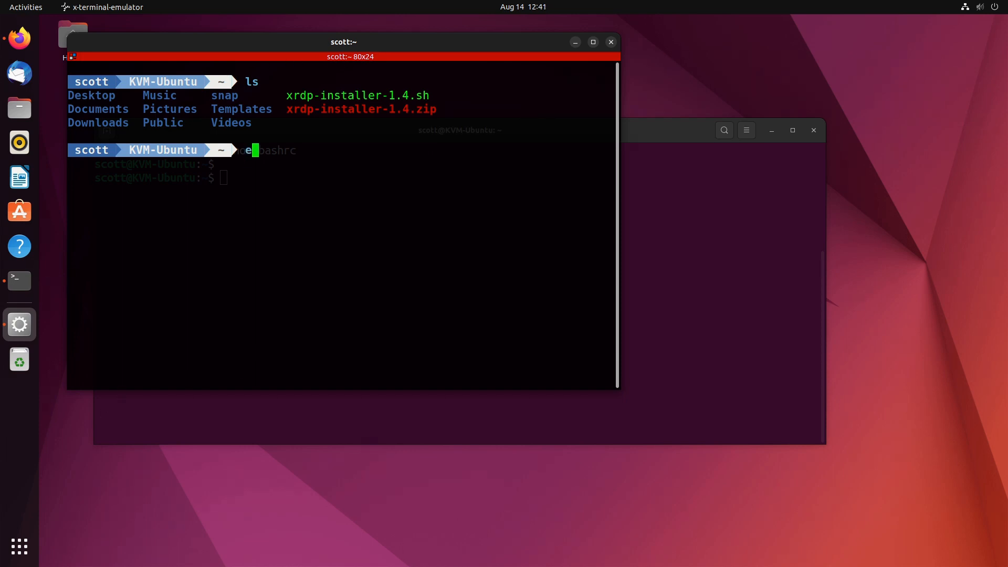
pyautogui.click(609, 42)
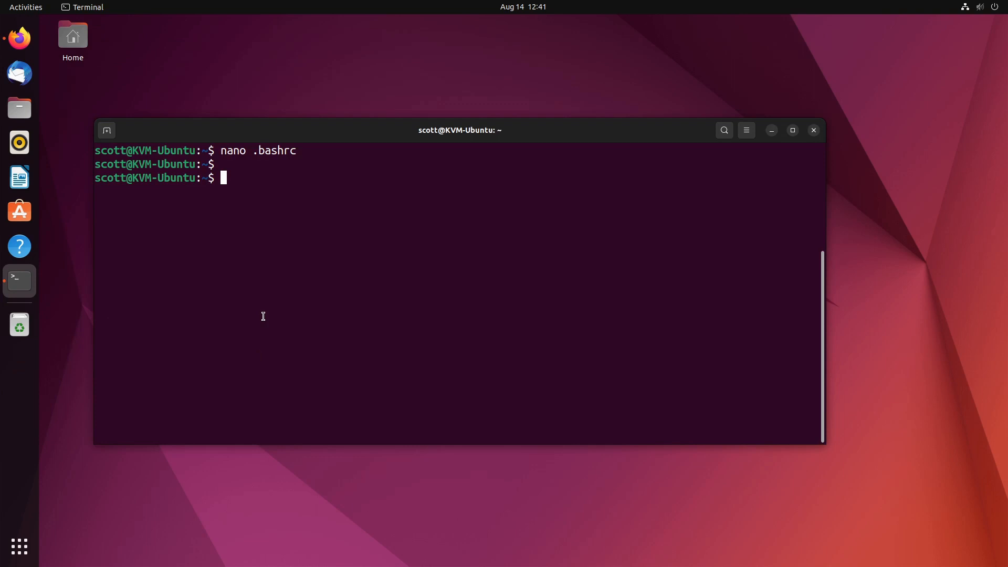
pyautogui.click(812, 131)
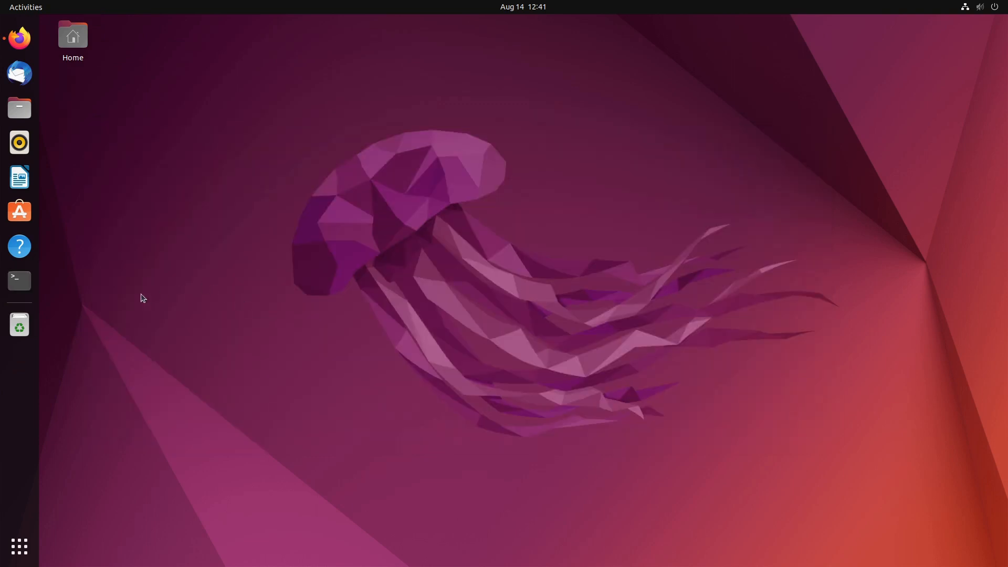
pyautogui.click(19, 38)
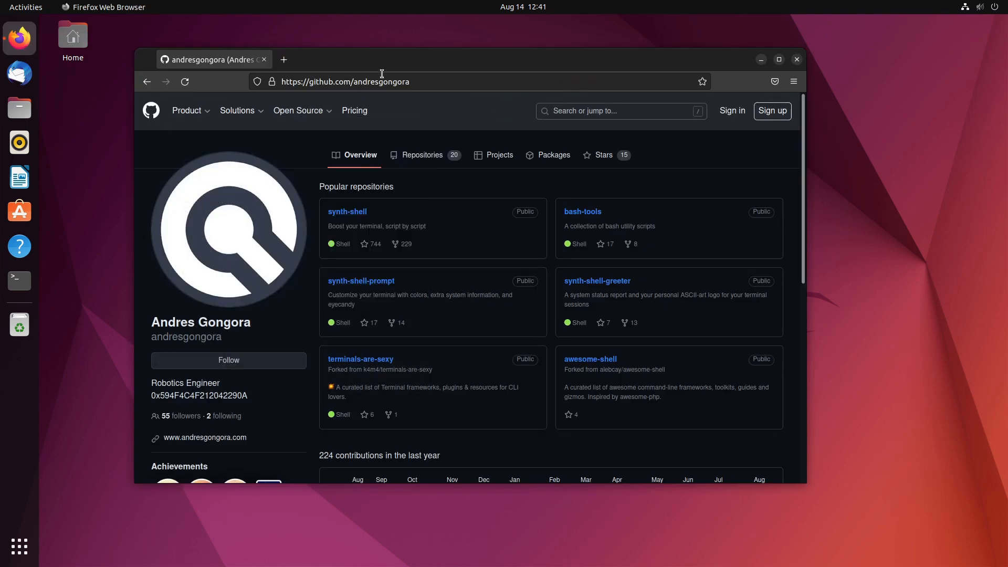
pyautogui.moveTo(376, 146)
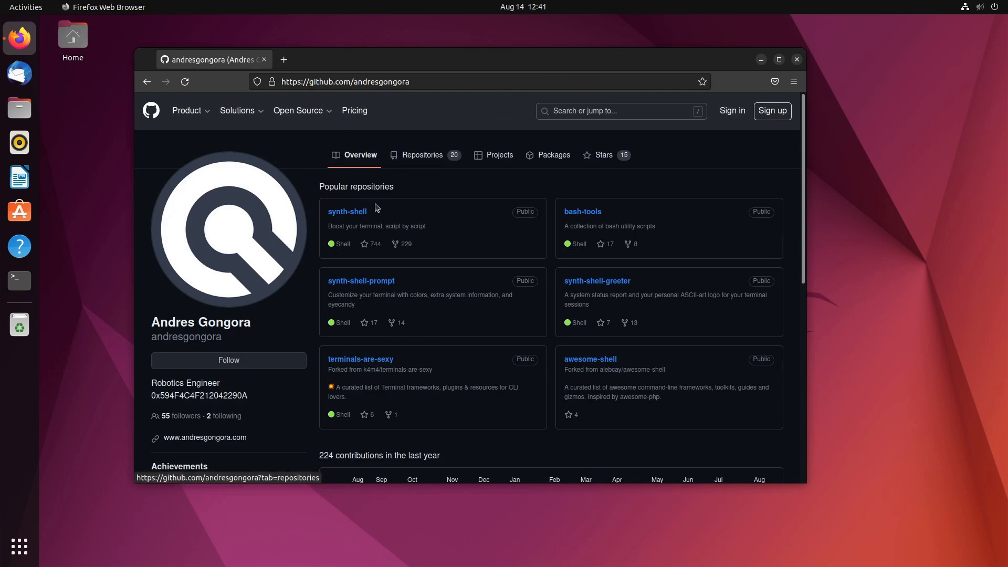
pyautogui.moveTo(212, 285)
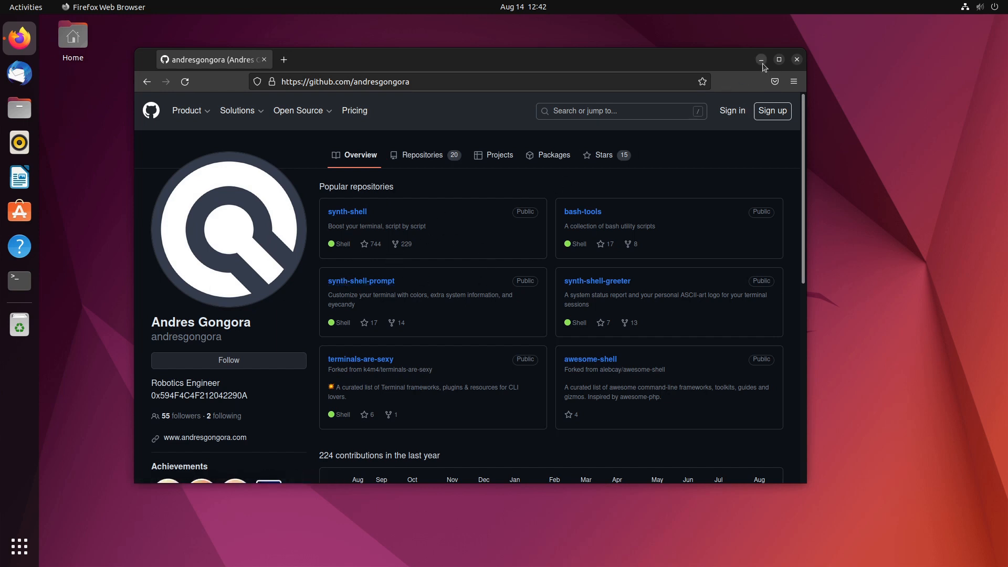
pyautogui.moveTo(761, 59)
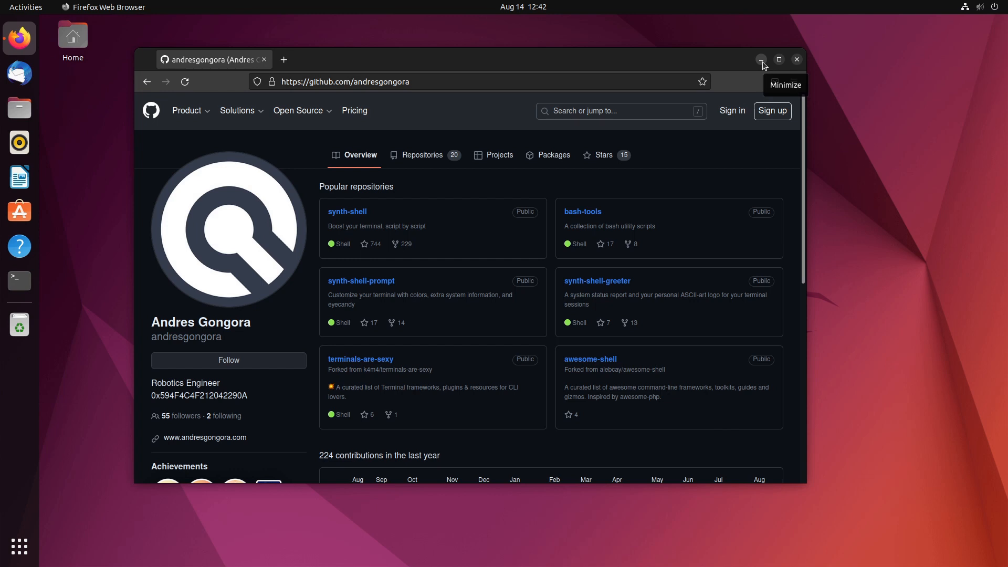
pyautogui.click(761, 59)
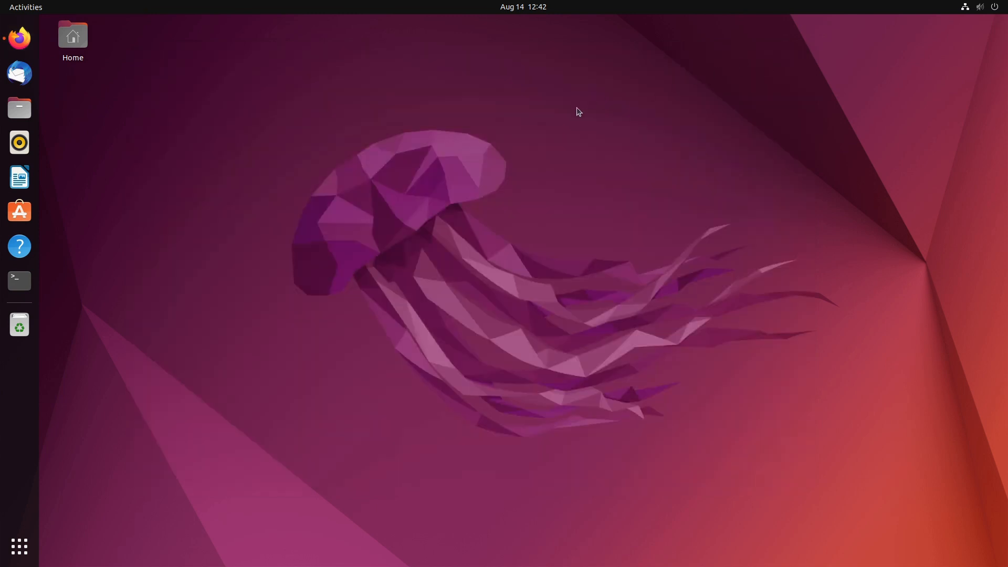
pyautogui.moveTo(421, 144)
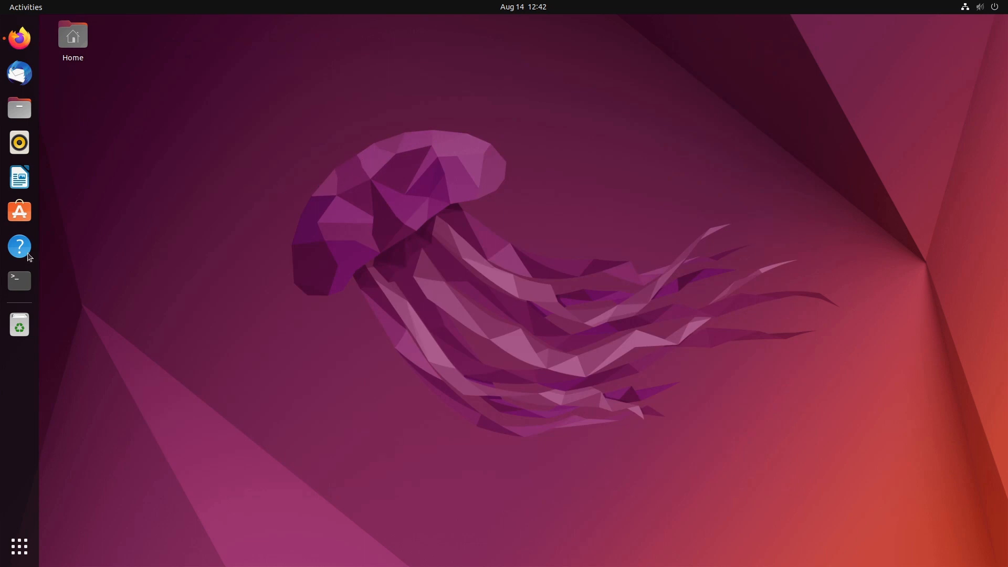
pyautogui.moveTo(82, 295)
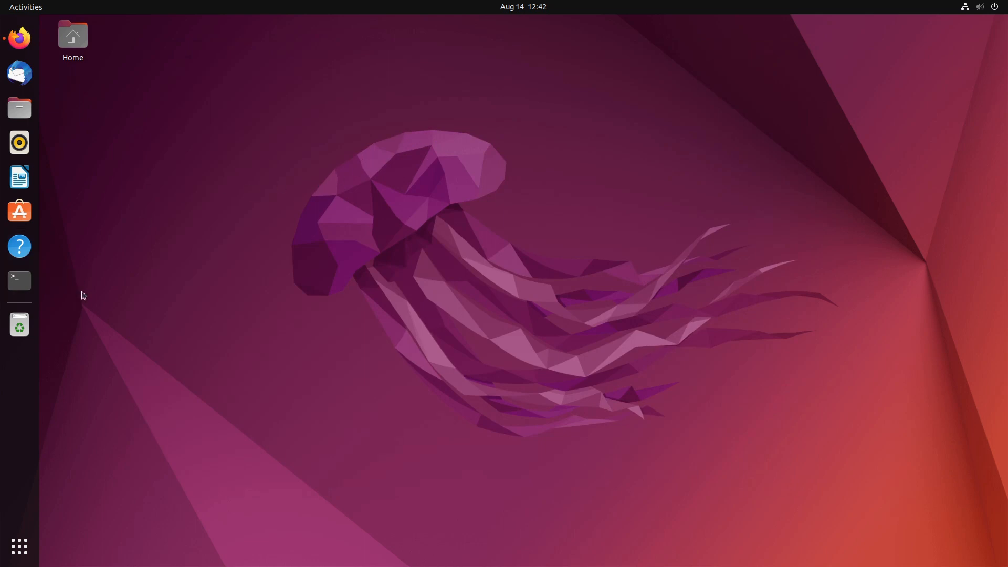
pyautogui.click(19, 280)
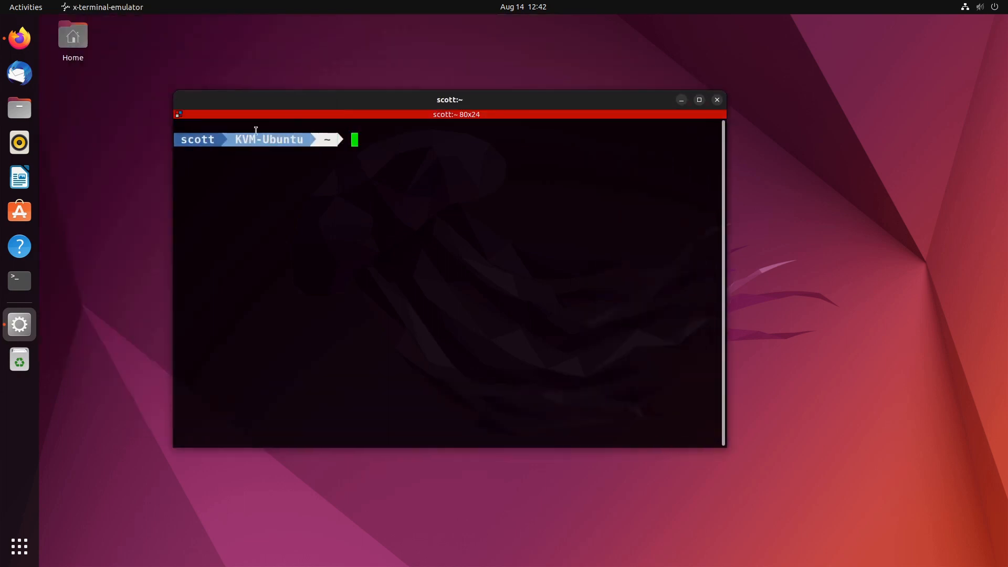
pyautogui.moveTo(19, 280)
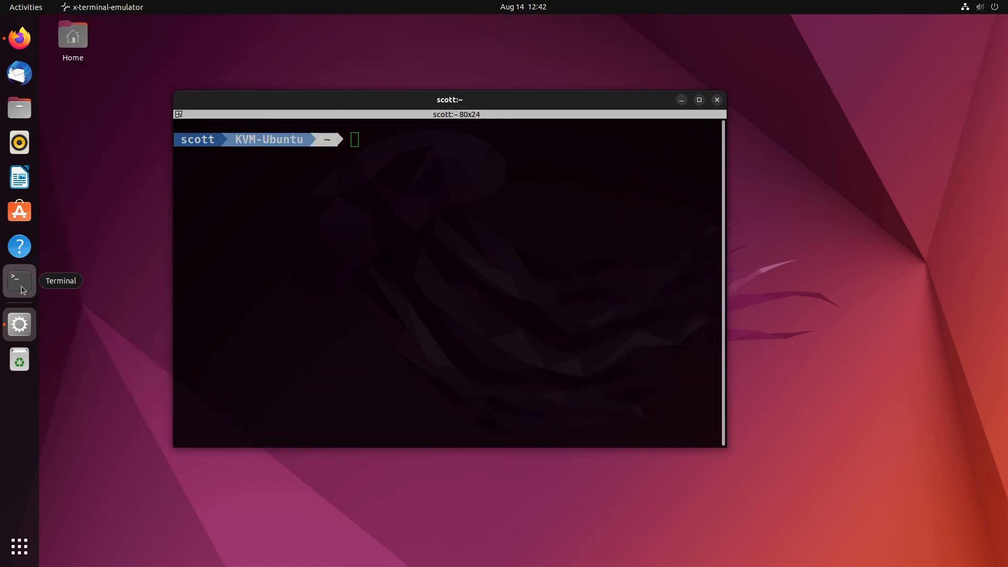
pyautogui.click(19, 279)
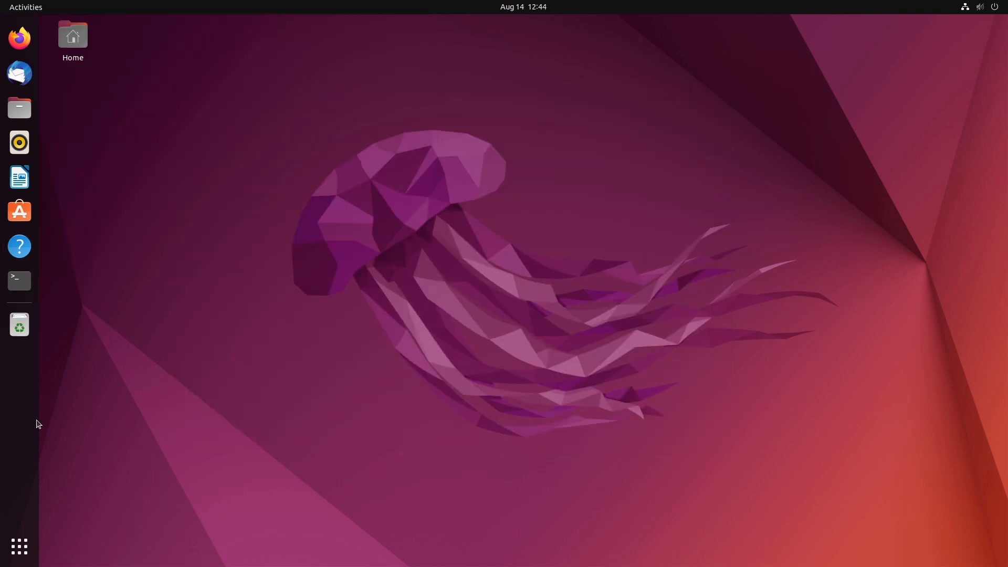
pyautogui.moveTo(61, 304)
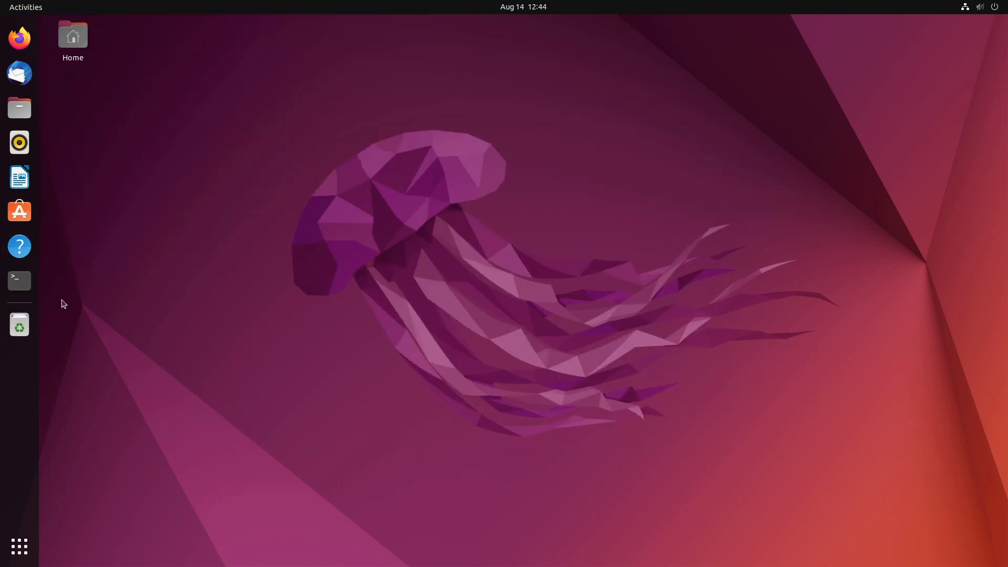
pyautogui.moveTo(19, 280)
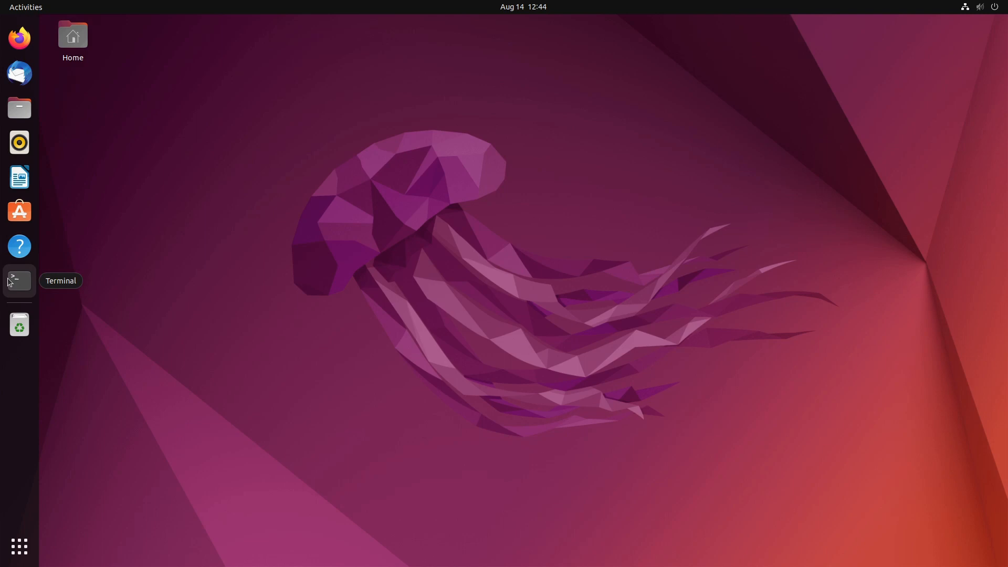
# Remove Terminal from the dock favourites and show all applications.
pyautogui.rightClick(19, 281)
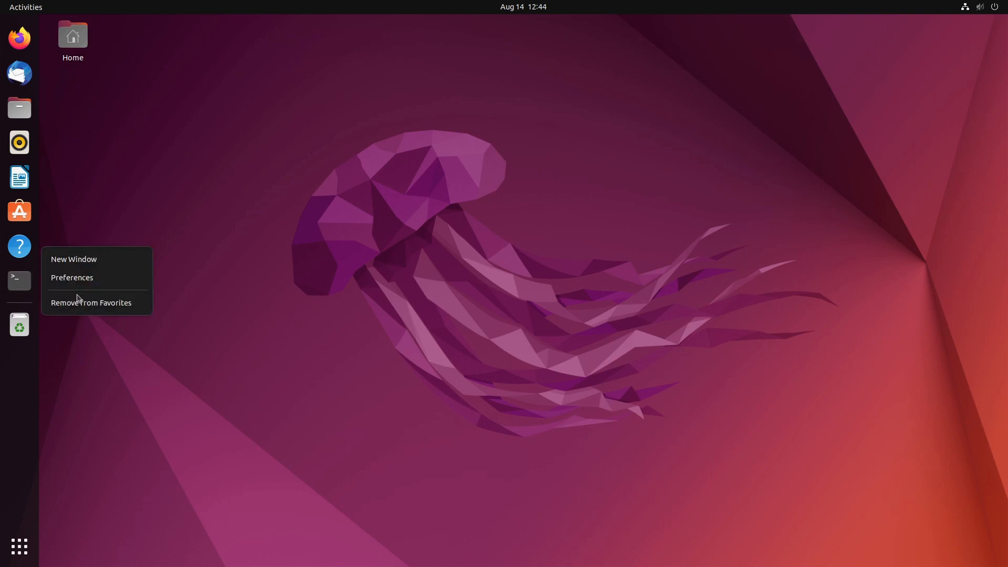
pyautogui.click(90, 303)
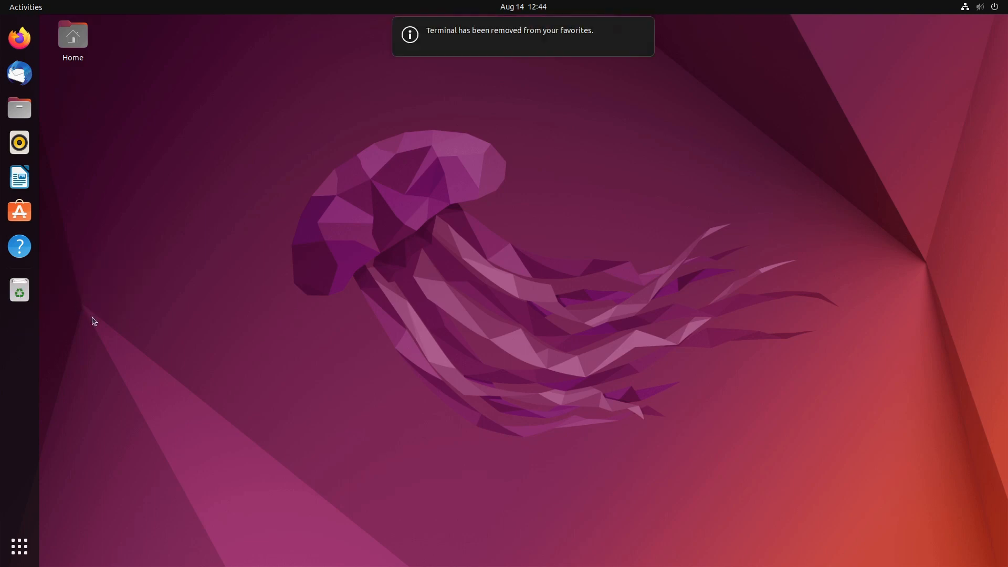
pyautogui.click(19, 546)
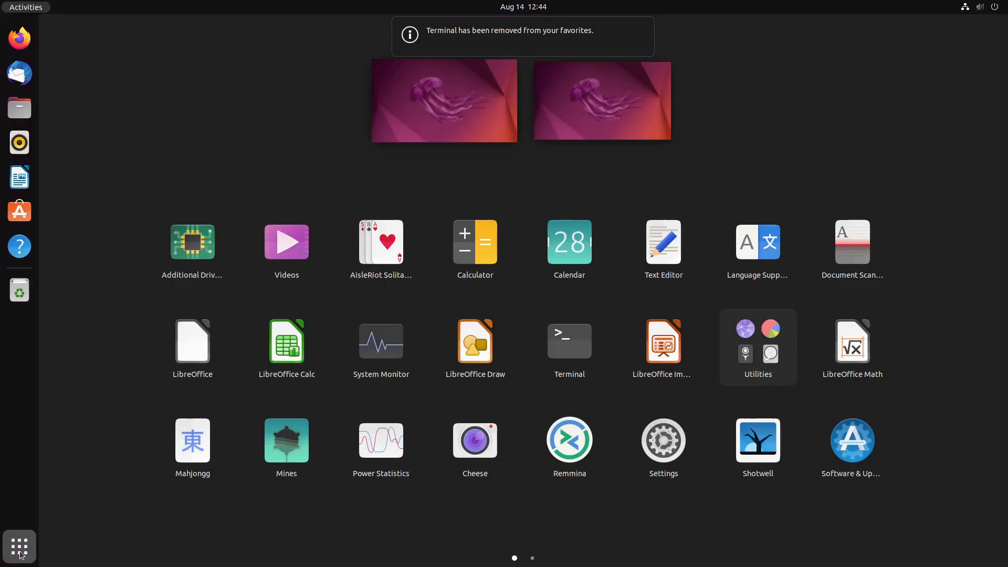
# Search 'te', launch Terminator to pin it to the dock, then close its window.
pyautogui.write('te')
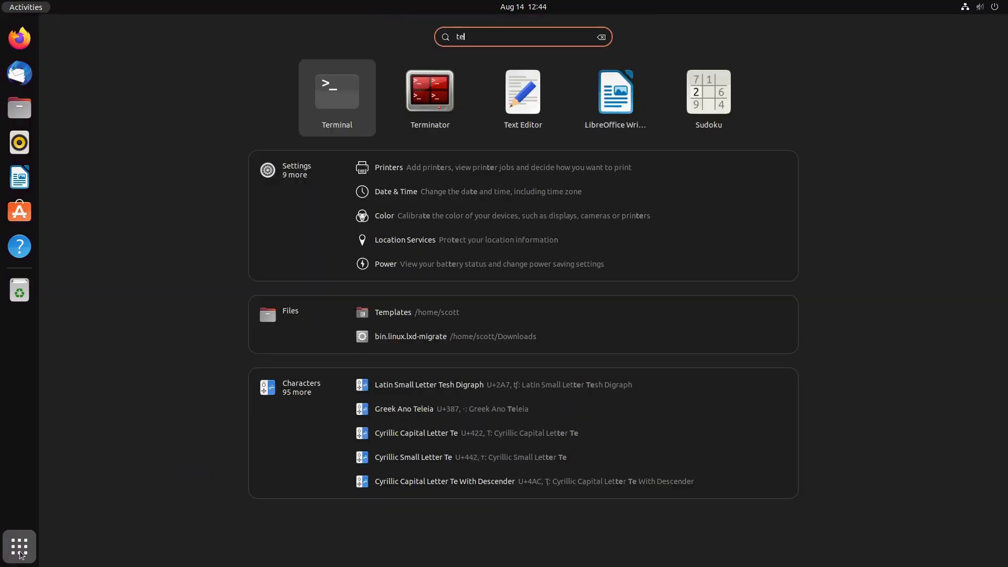
pyautogui.press('BackSpace')
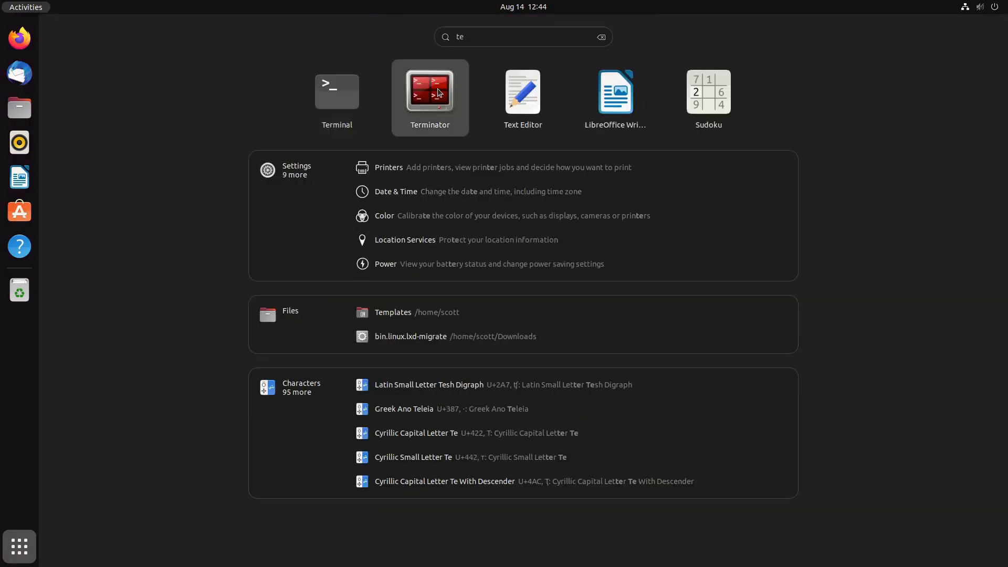
pyautogui.click(429, 90)
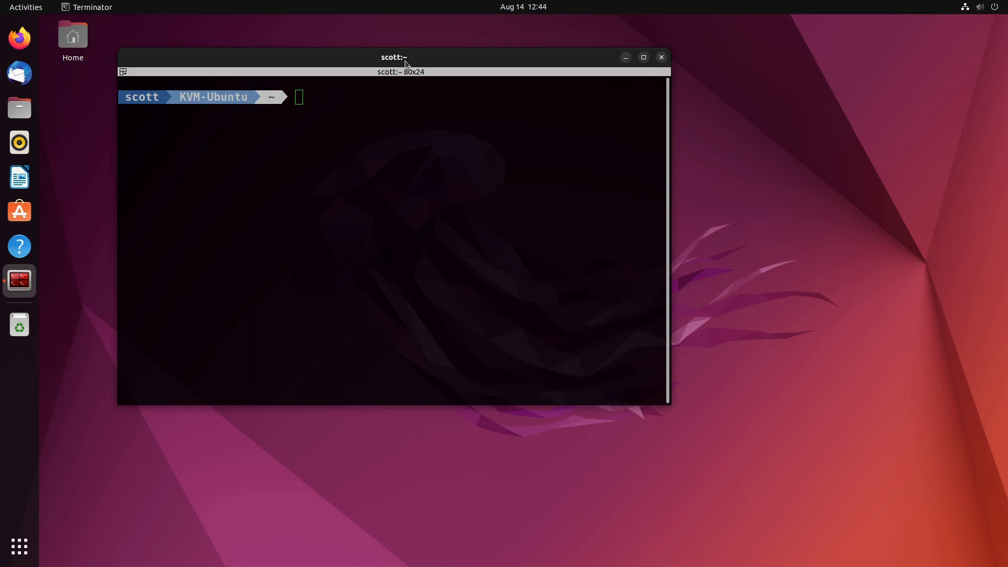
pyautogui.click(660, 56)
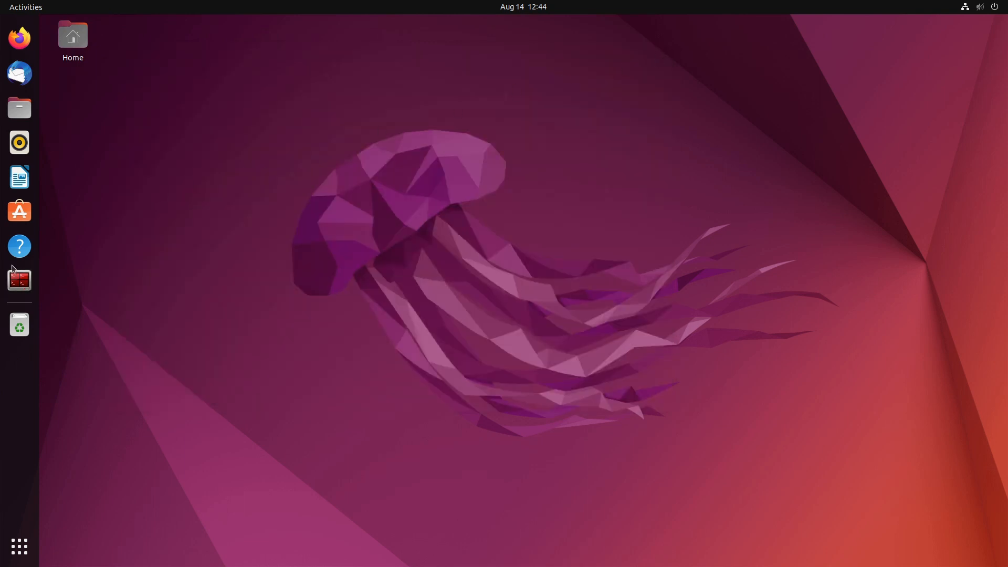
# Launch a new Terminator window from the pinned dock favourite and begin typing 'l' at the powerline prompt.
pyautogui.click(19, 280)
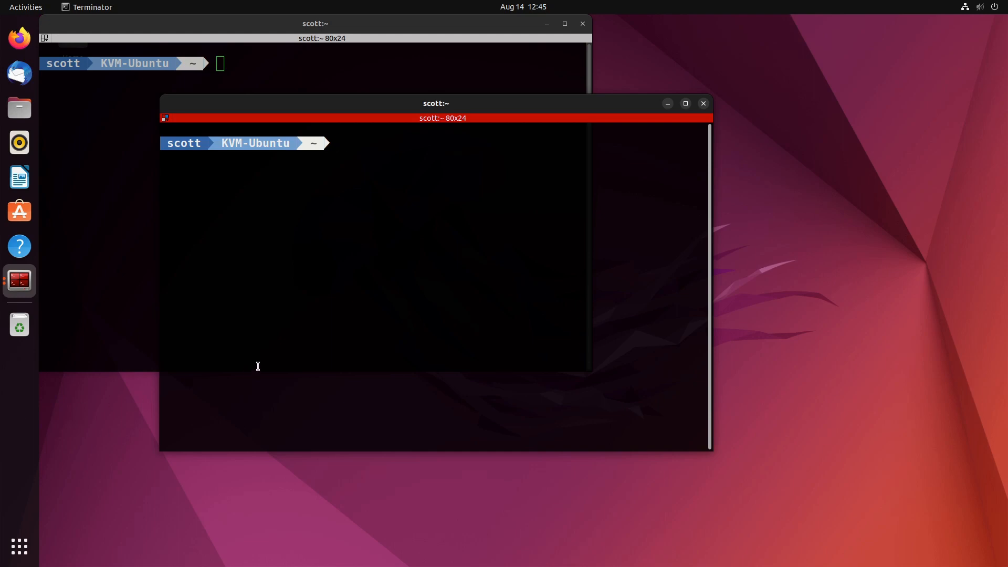
pyautogui.write('l')
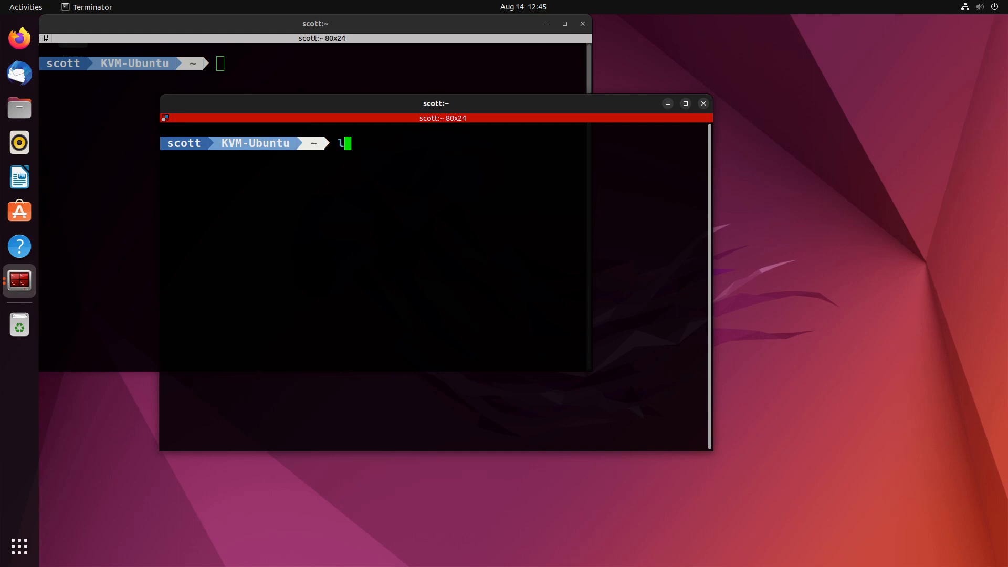